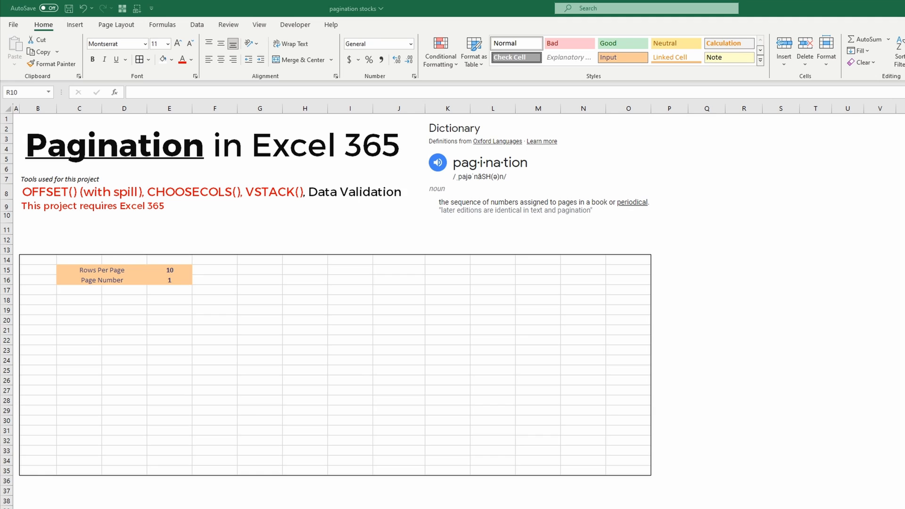
{"action": "mouse_move", "coordinate": [483, 58]}
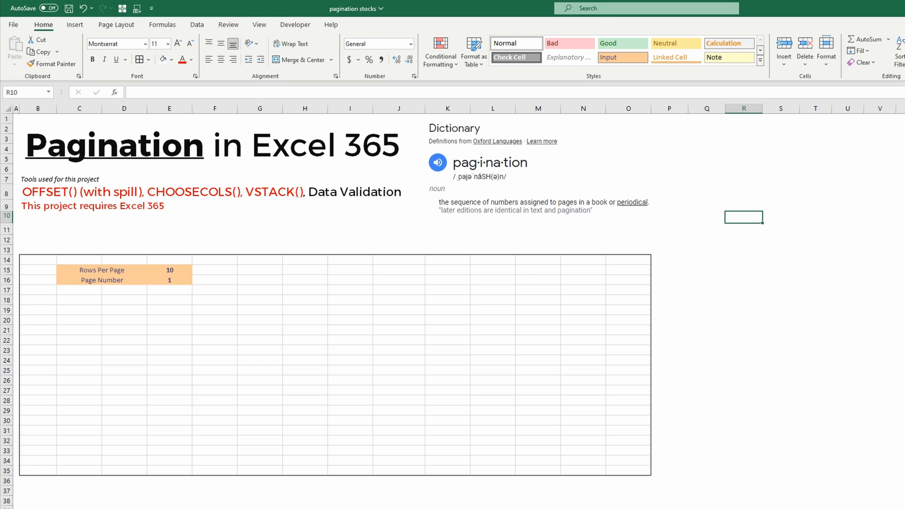
Enter =OFFSET(Stocks!A2,(E16-1)*E15,0,E15,7) in G15 to spill one page of stock rows
{"action": "left_click", "coordinate": [259, 269]}
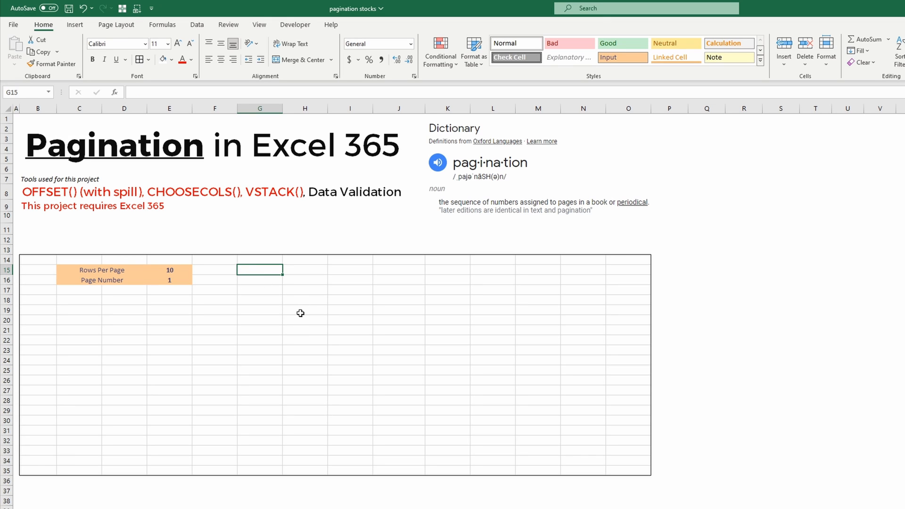
{"action": "mouse_move", "coordinate": [582, 363]}
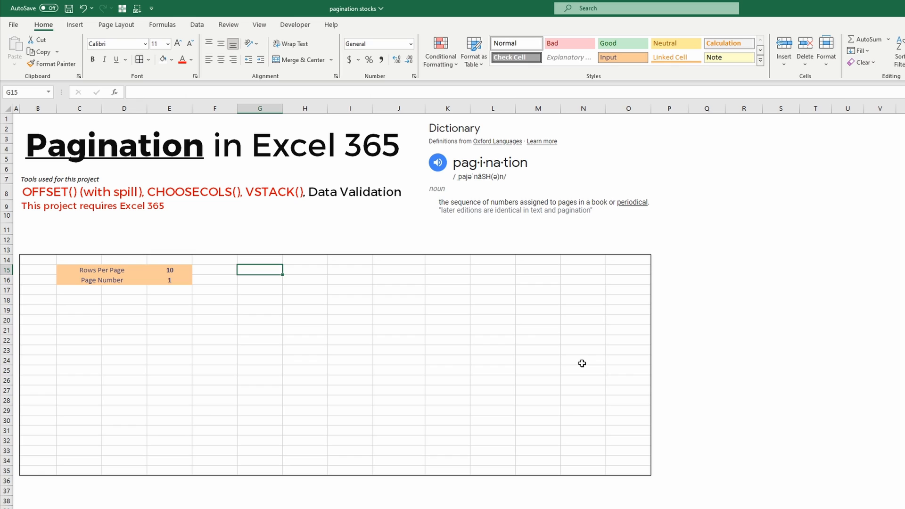
{"action": "type", "text": "="}
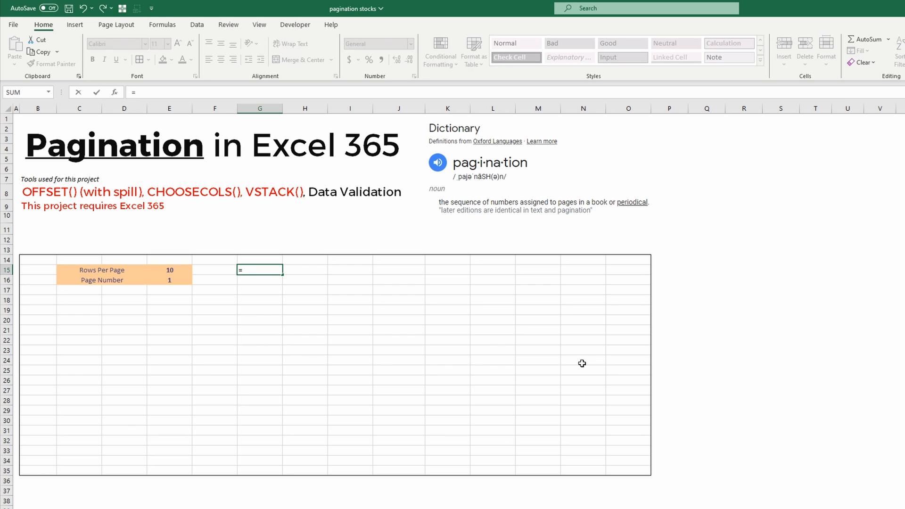
{"action": "type", "text": "offset"}
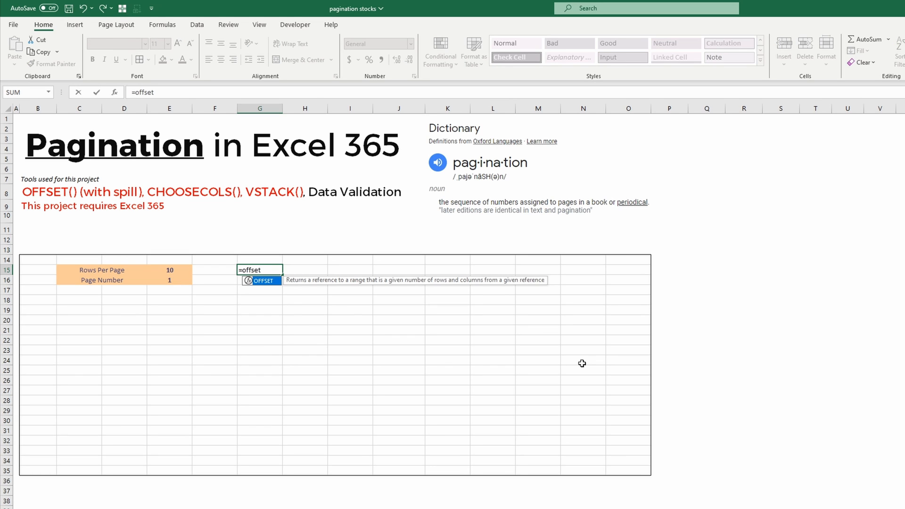
{"action": "type", "text": "("}
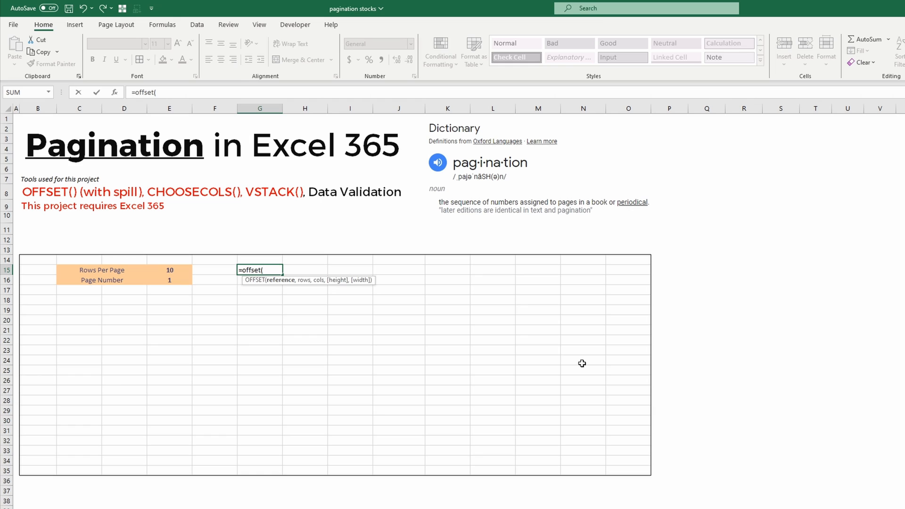
{"action": "type", "text": "stocks!a2"}
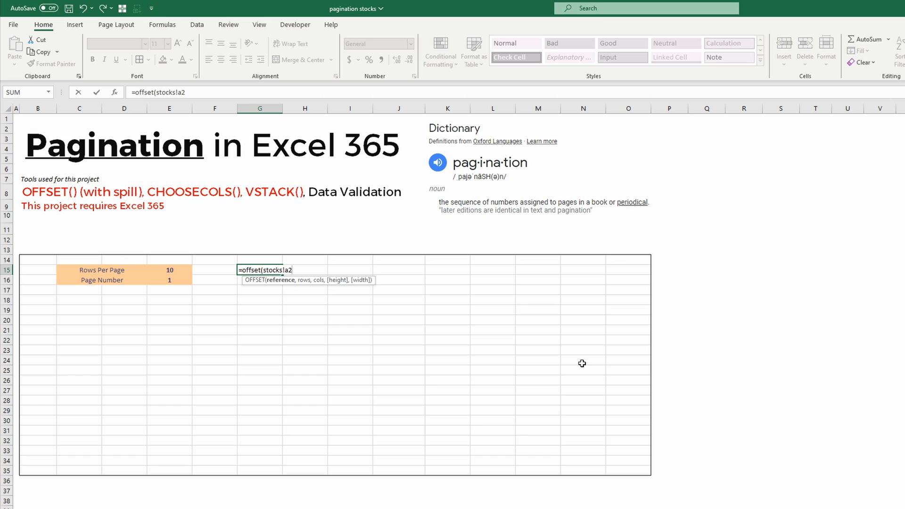
{"action": "type", "text": ","}
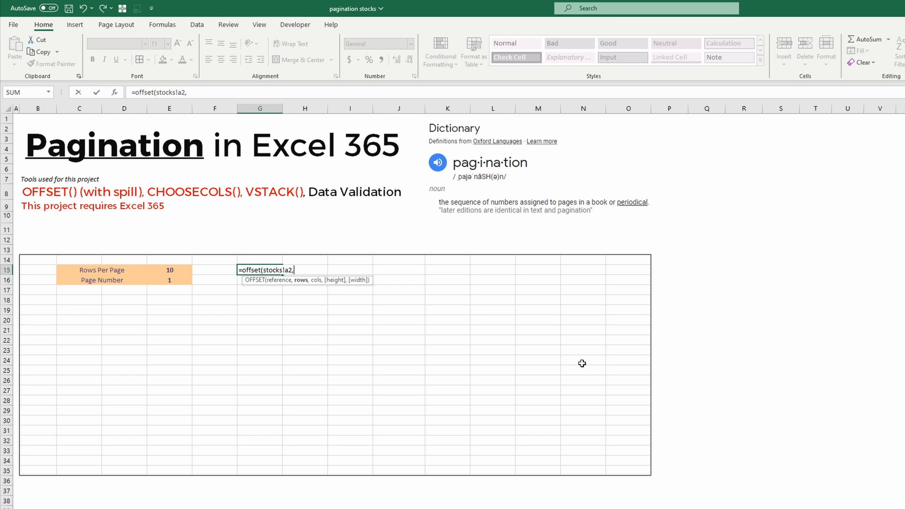
{"action": "type", "text": "(E16-1"}
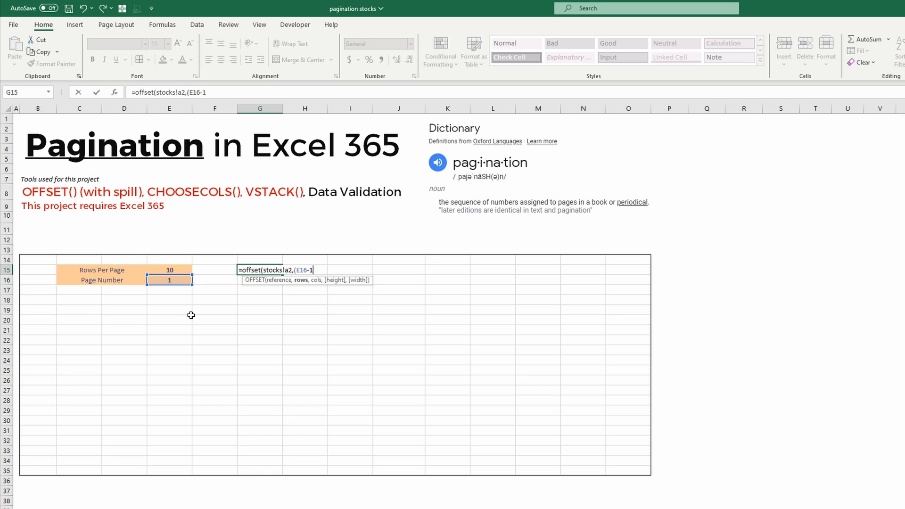
{"action": "type", "text": "*"}
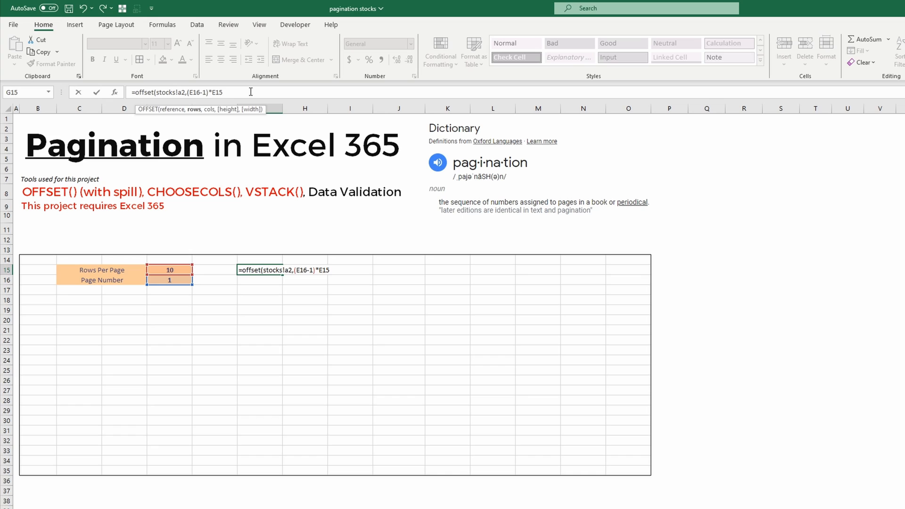
{"action": "type", "text": ",0"}
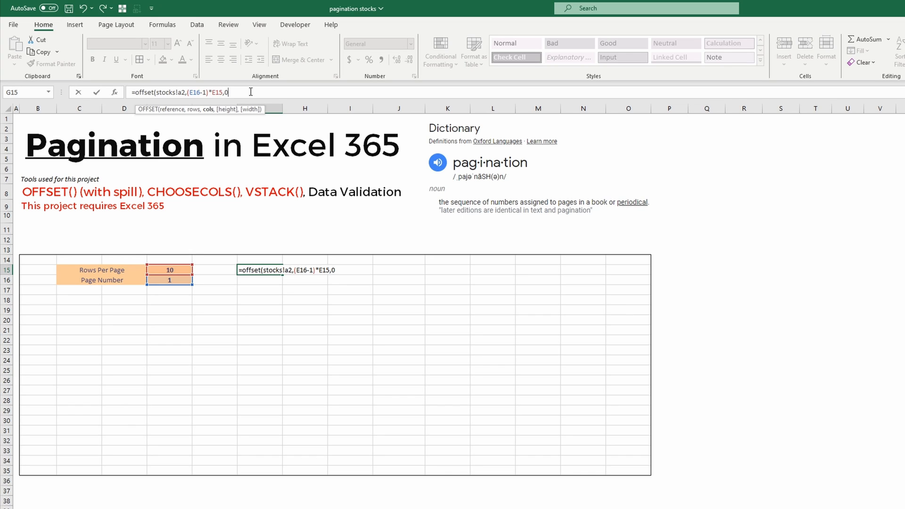
{"action": "type", "text": ","}
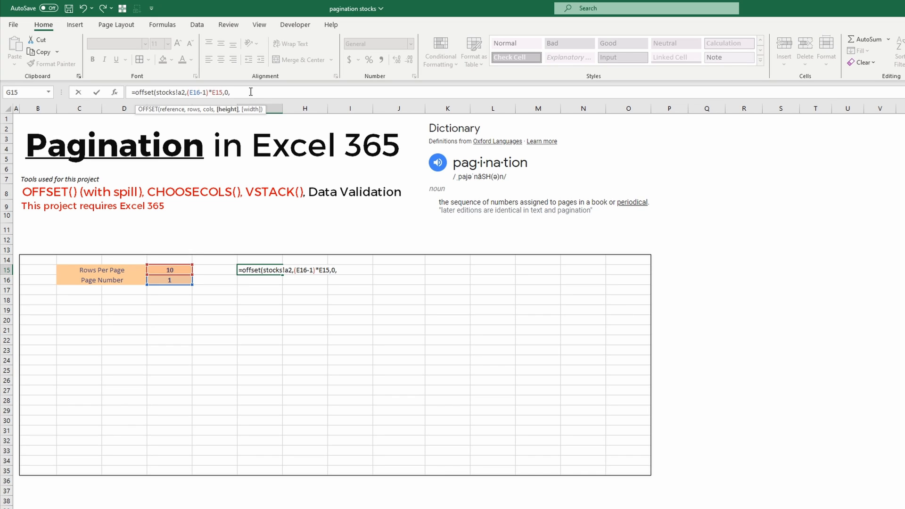
{"action": "left_click", "coordinate": [169, 269]}
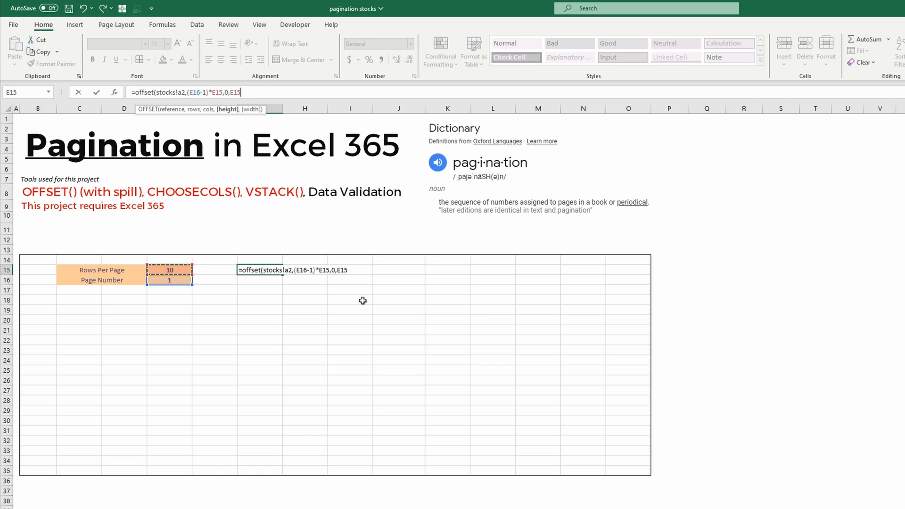
{"action": "type", "text": ","}
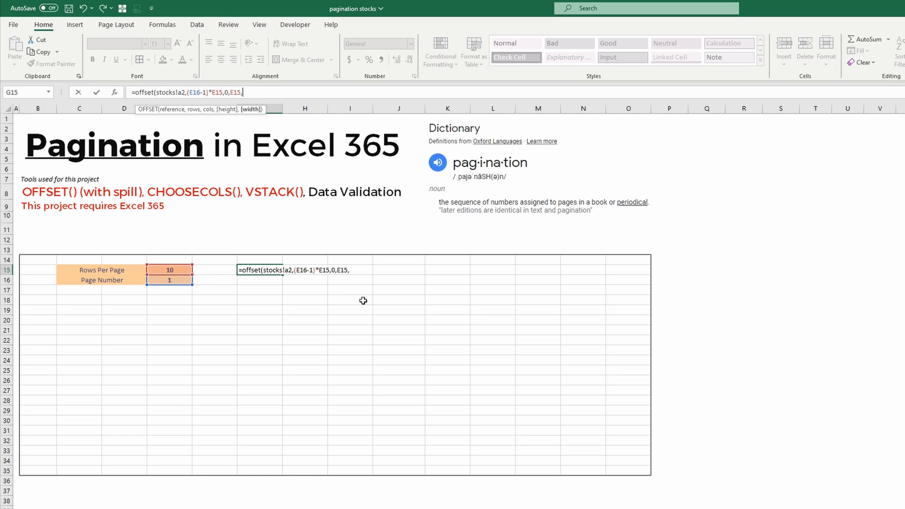
{"action": "type", "text": "7"}
{"action": "left_click", "coordinate": [169, 280]}
{"action": "type", "text": "3"}
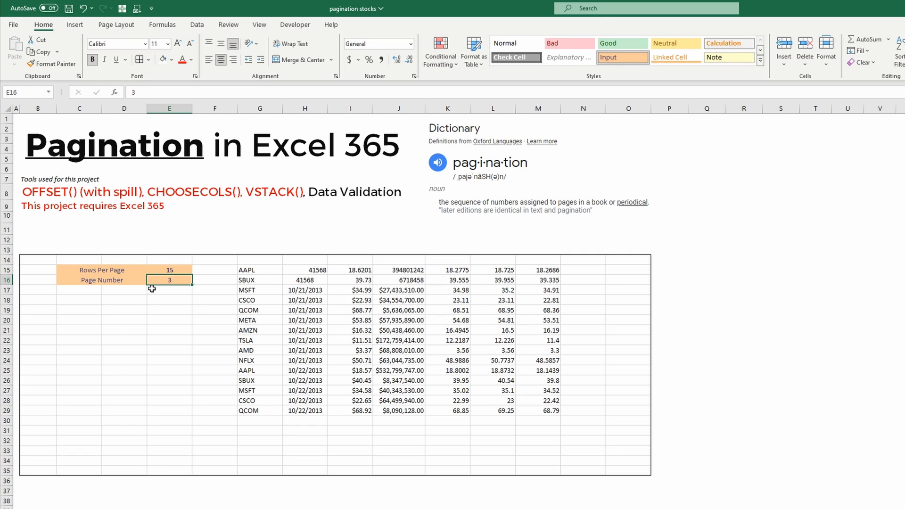
Change the page number to 6 with 15 rows per page
{"action": "type", "text": "2"}
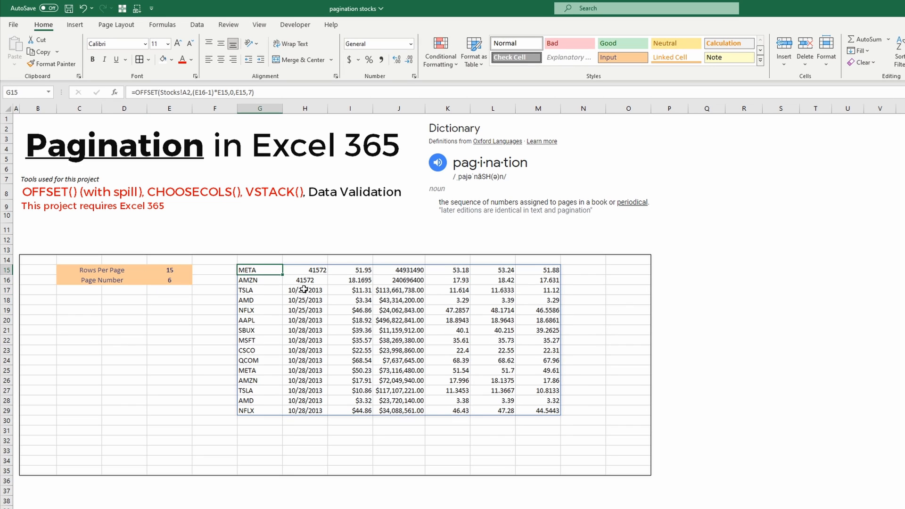
{"action": "mouse_move", "coordinate": [639, 393]}
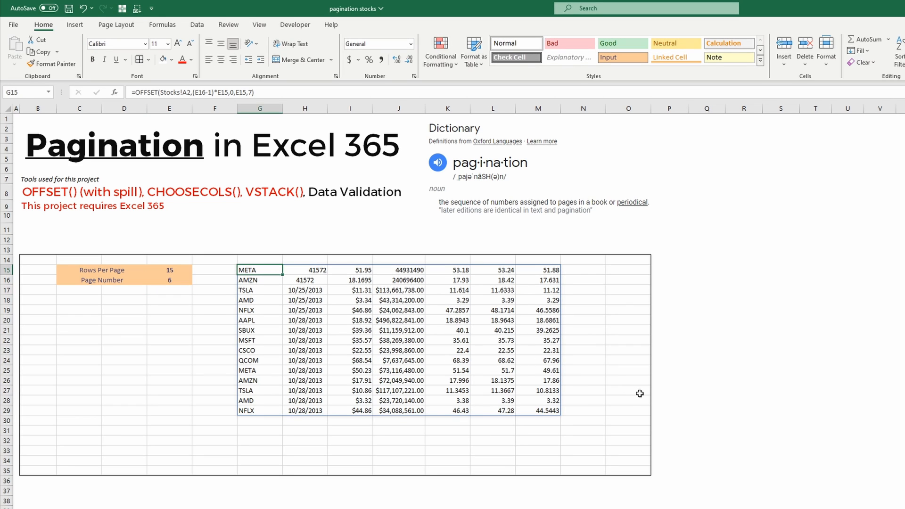
{"action": "mouse_move", "coordinate": [359, 242]}
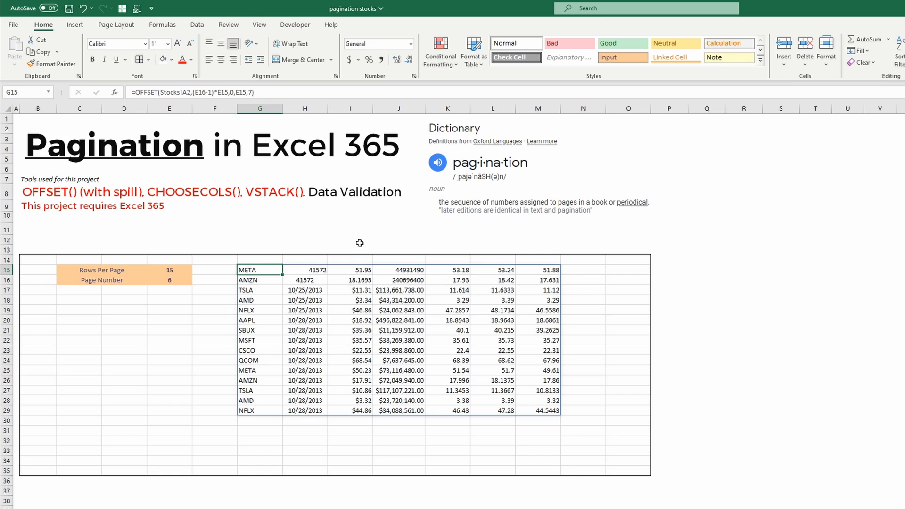
Wrap the G15 formula in VSTACK with StockTable[#Headers] and switch to page 5
{"action": "type", "text": "vstack("}
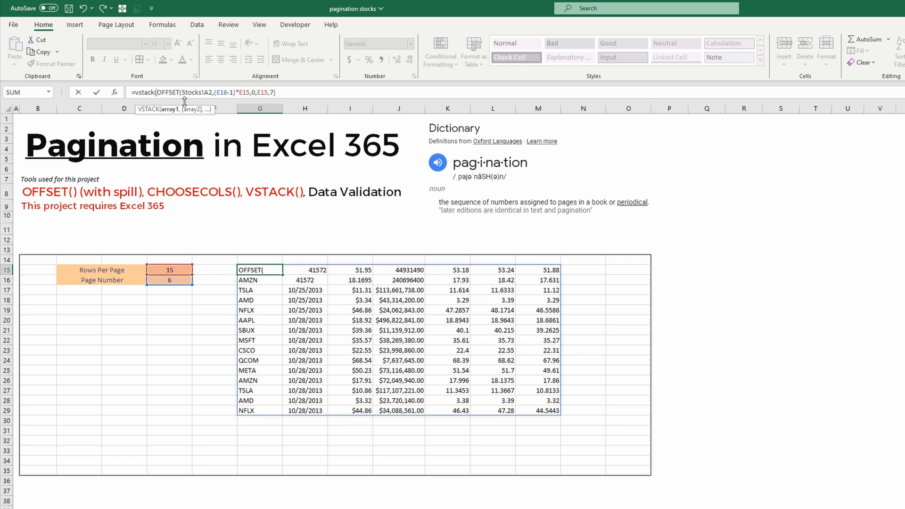
{"action": "mouse_move", "coordinate": [271, 167]}
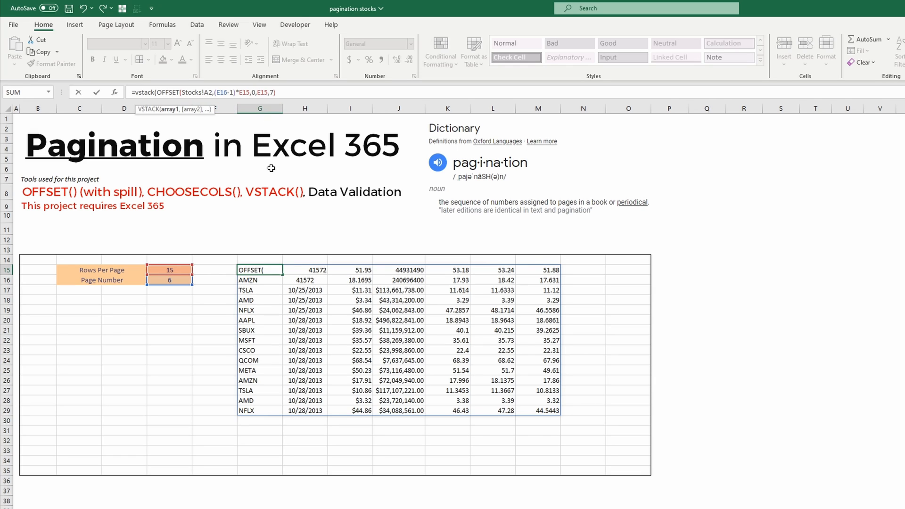
{"action": "mouse_move", "coordinate": [257, 174]}
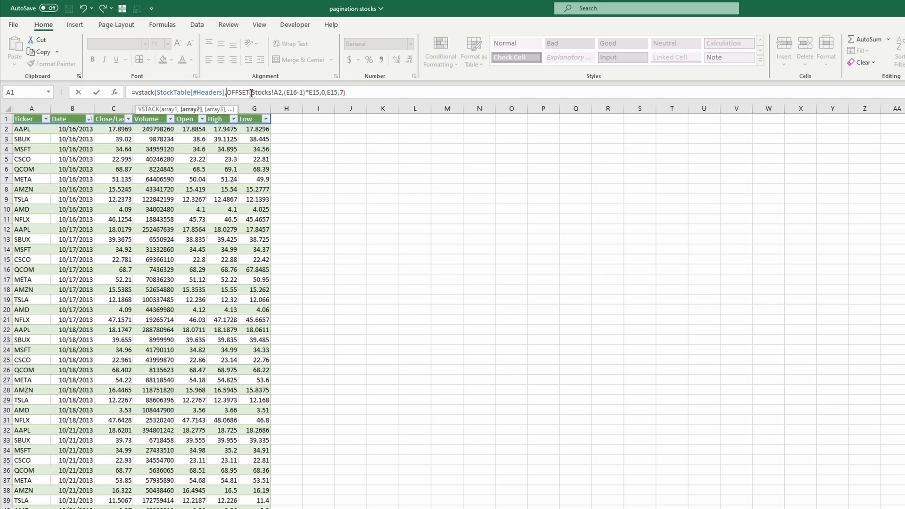
{"action": "left_click", "coordinate": [349, 92]}
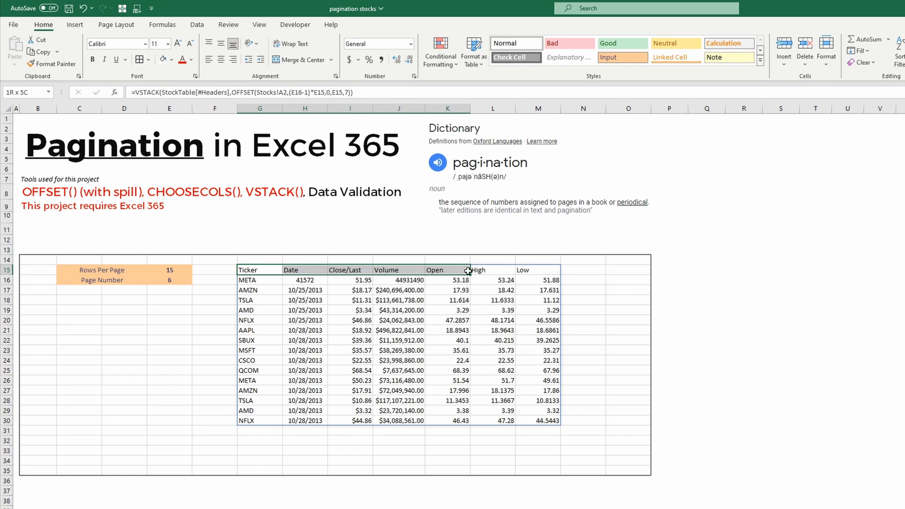
{"action": "left_click", "coordinate": [169, 280]}
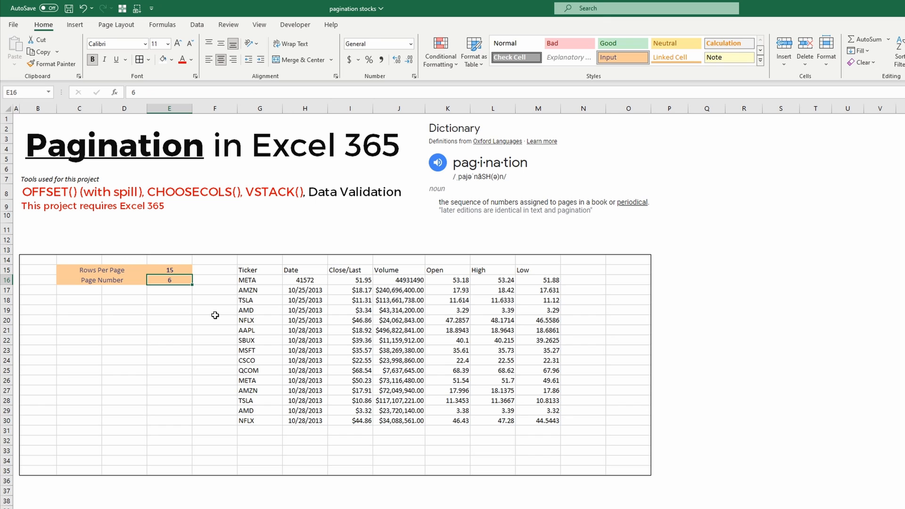
{"action": "type", "text": "2"}
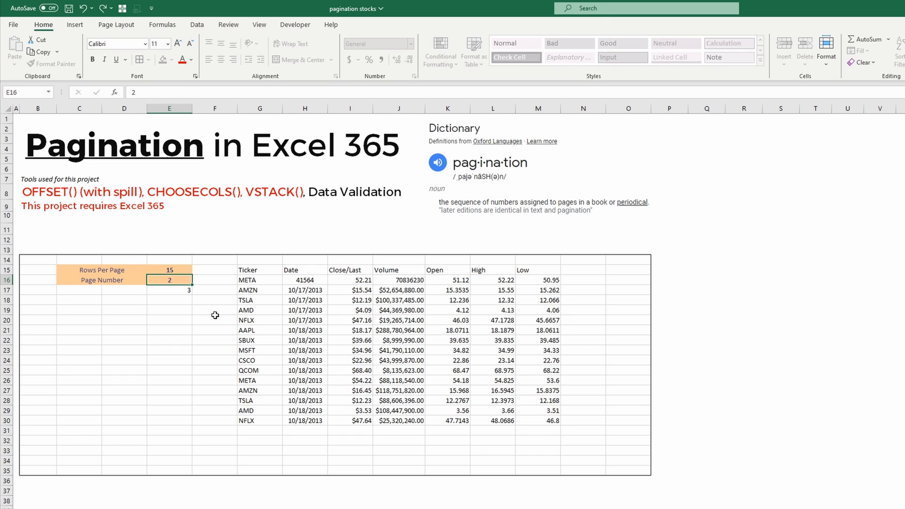
{"action": "type", "text": "3"}
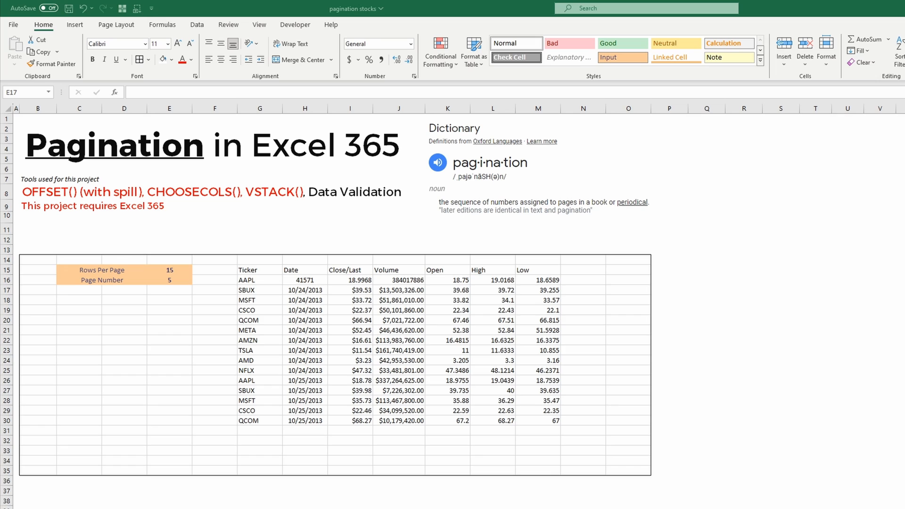
{"action": "mouse_move", "coordinate": [260, 279]}
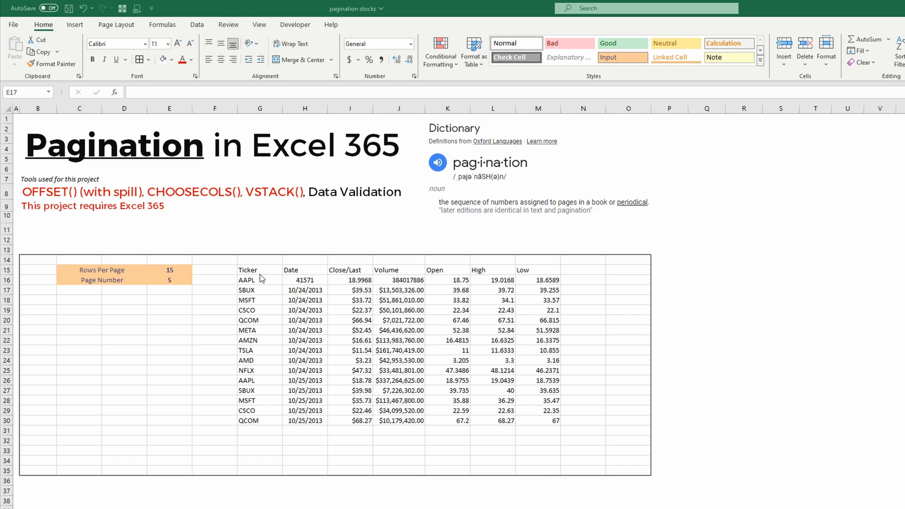
{"action": "mouse_move", "coordinate": [524, 315]}
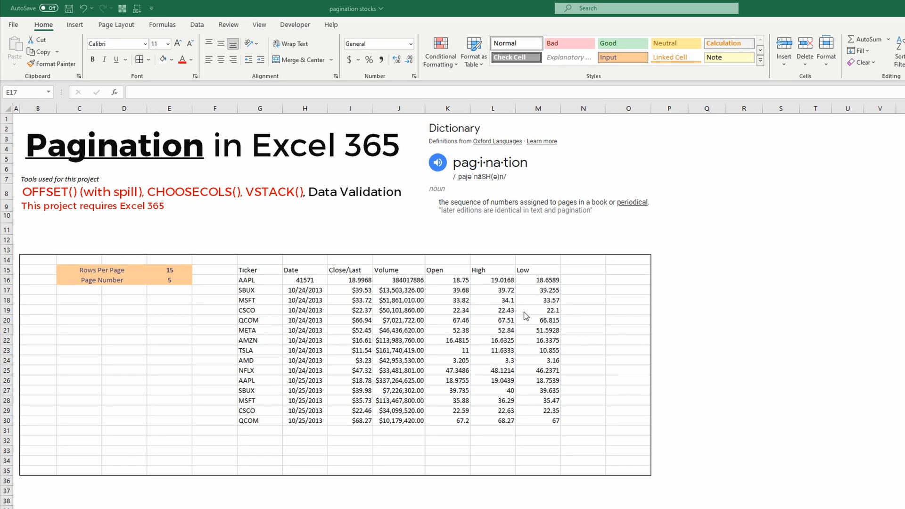
{"action": "mouse_move", "coordinate": [498, 317]}
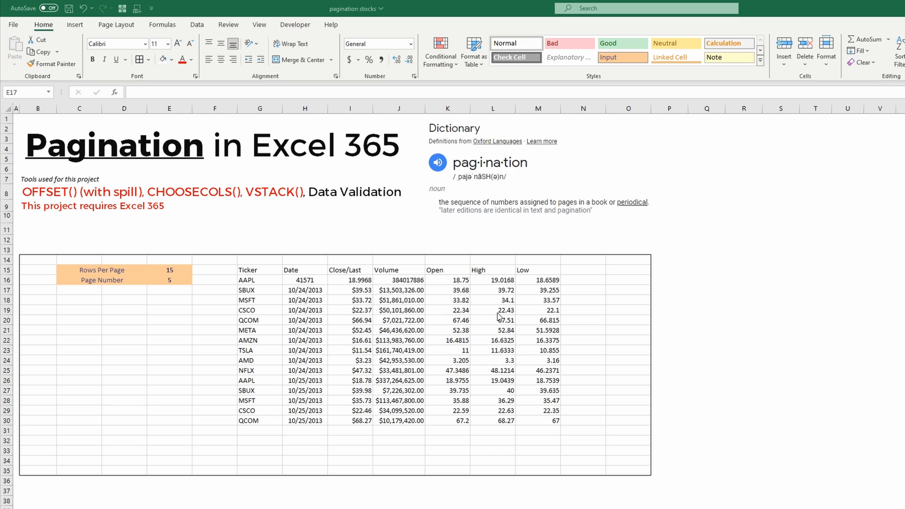
{"action": "mouse_move", "coordinate": [259, 271]}
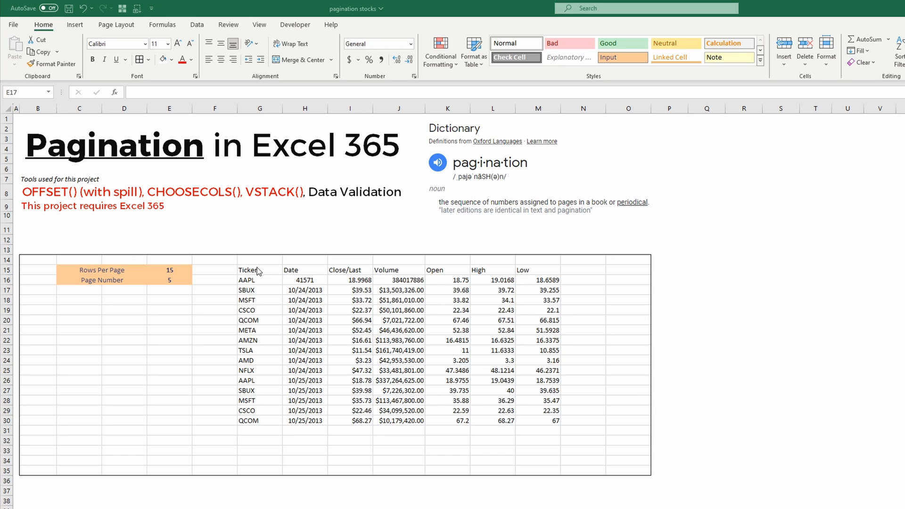
Wrap the formula in CHOOSECOLS, first with columns 1,2,3,6, then reordered to 2,1,3,6
{"action": "left_click", "coordinate": [248, 270]}
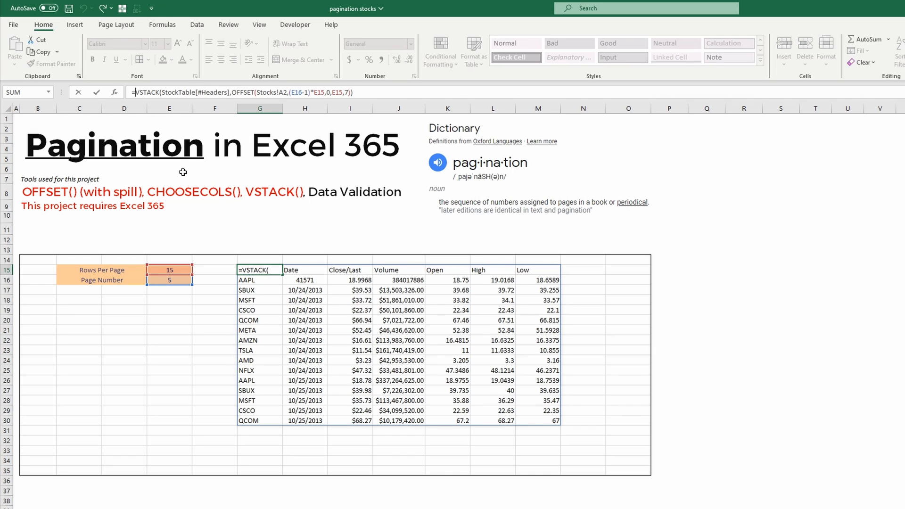
{"action": "type", "text": "choosecols("}
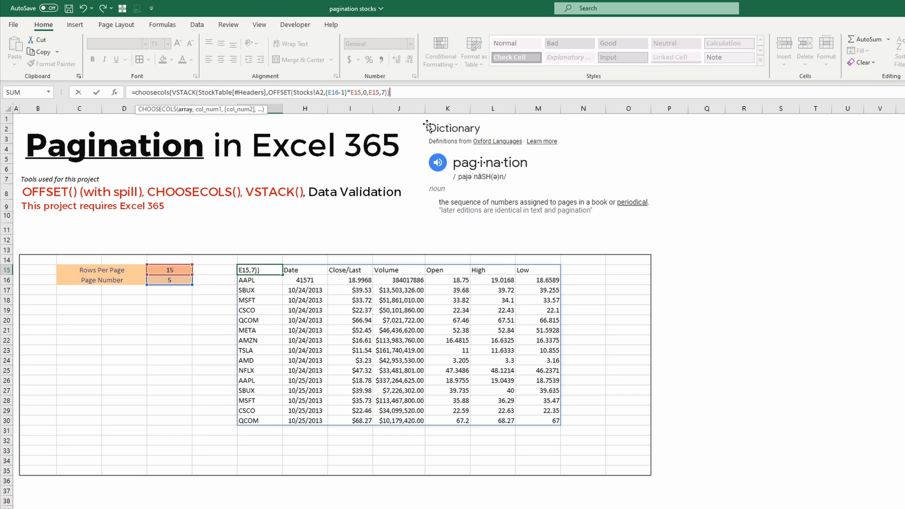
{"action": "mouse_move", "coordinate": [424, 127]}
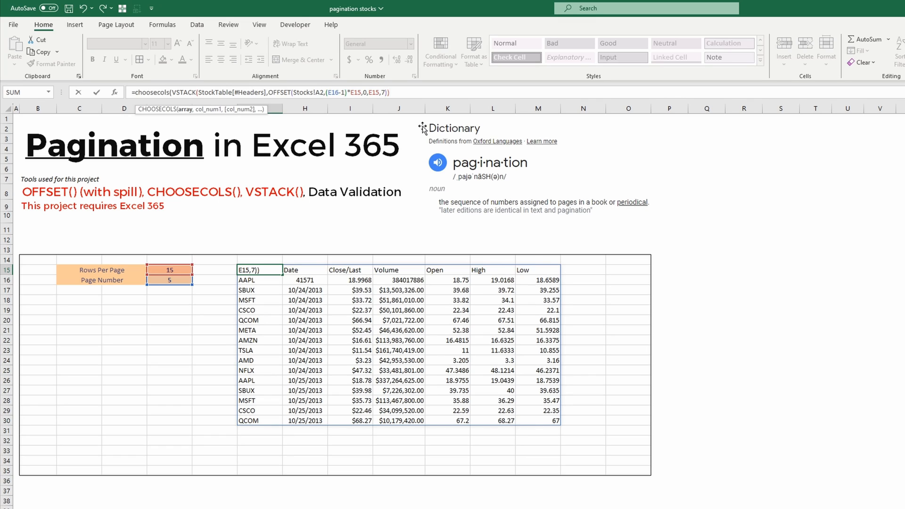
{"action": "mouse_move", "coordinate": [566, 277]}
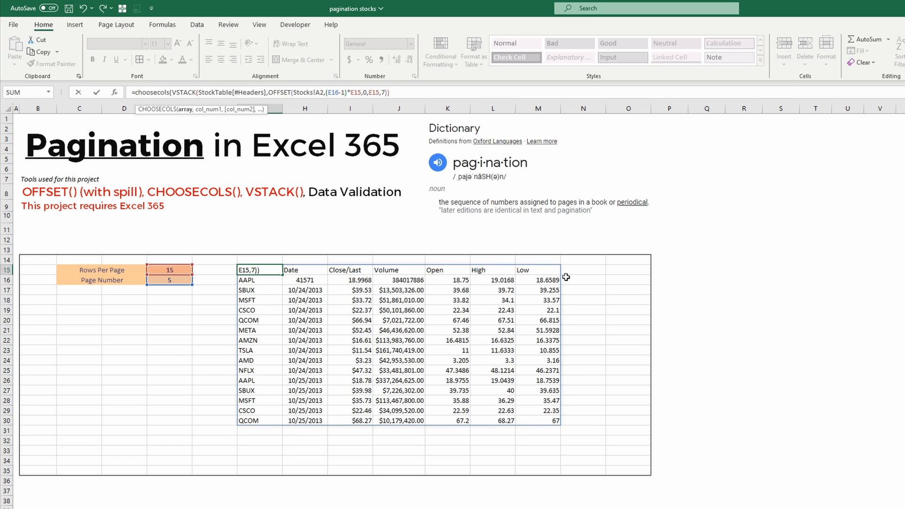
{"action": "mouse_move", "coordinate": [260, 324]}
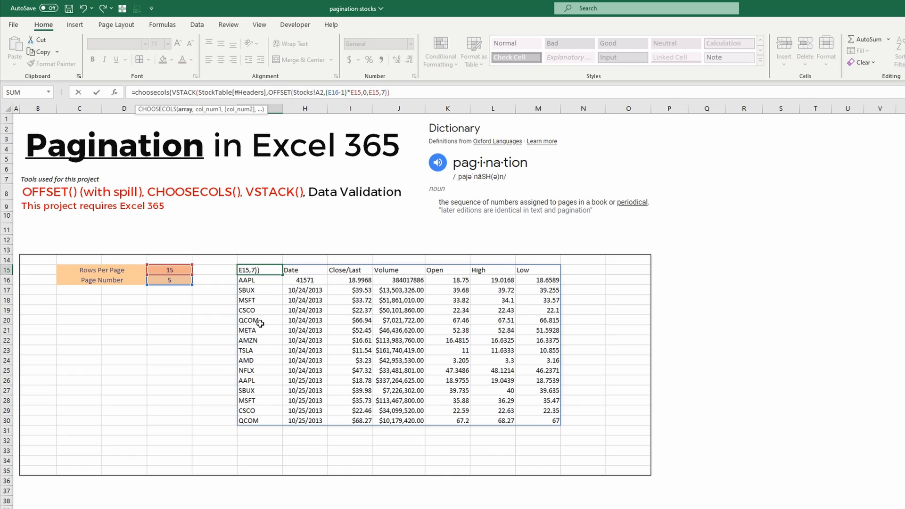
{"action": "mouse_move", "coordinate": [363, 304]}
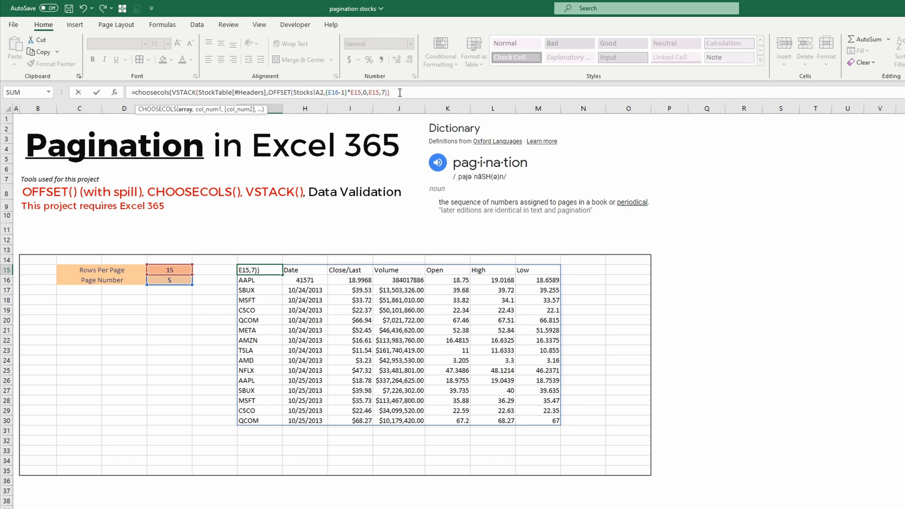
{"action": "type", "text": ",1,2,"}
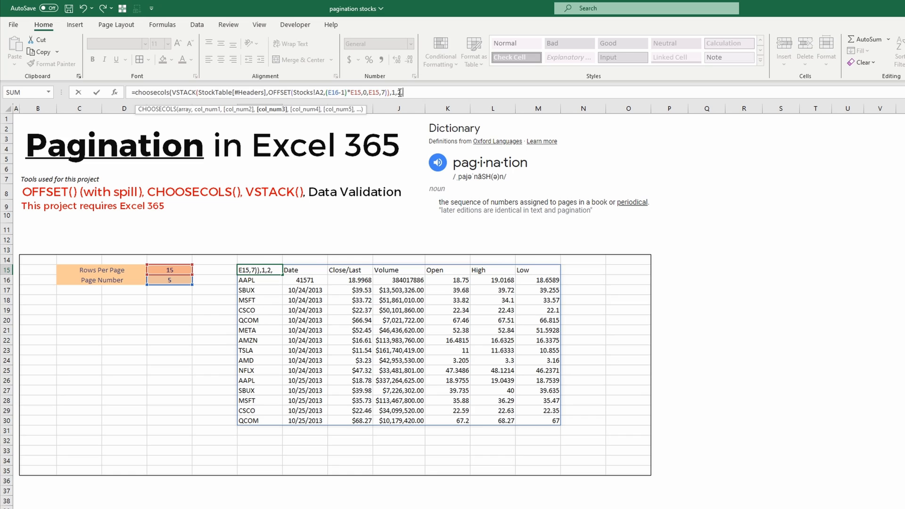
{"action": "type", "text": "2,3,6"}
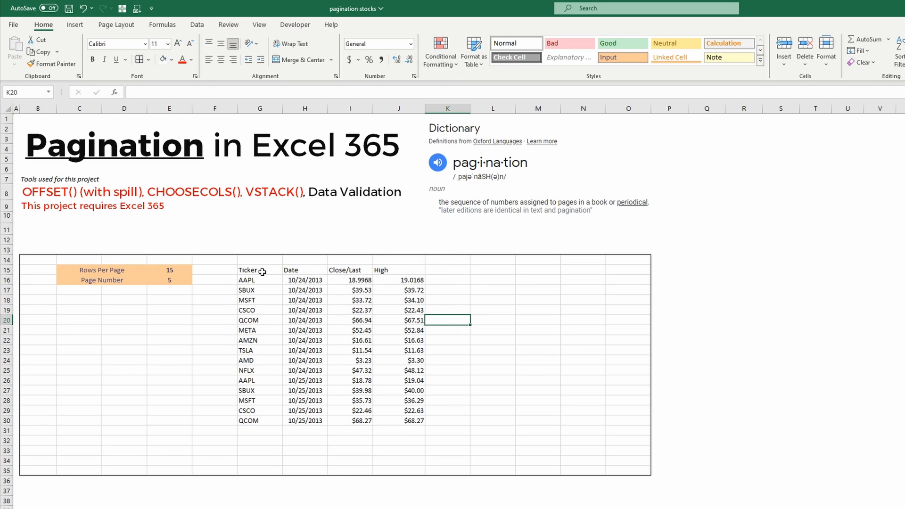
{"action": "mouse_move", "coordinate": [456, 319]}
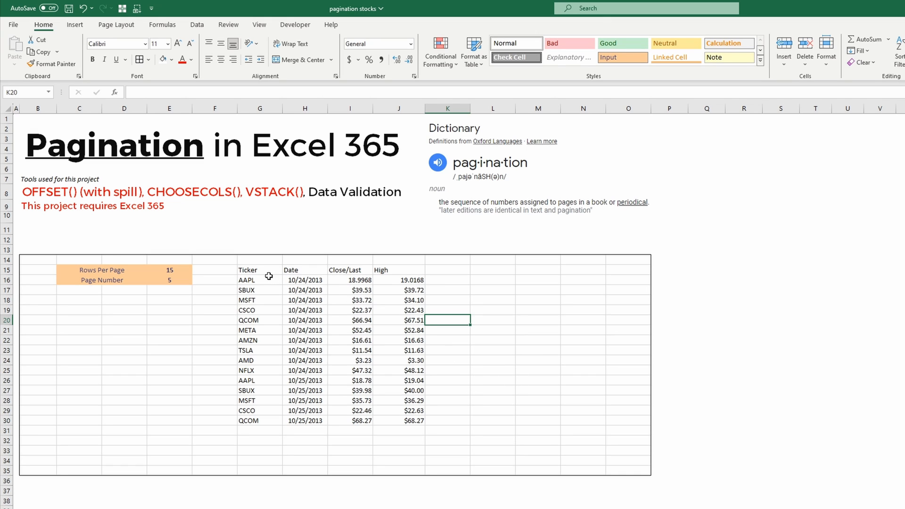
{"action": "mouse_move", "coordinate": [292, 280]}
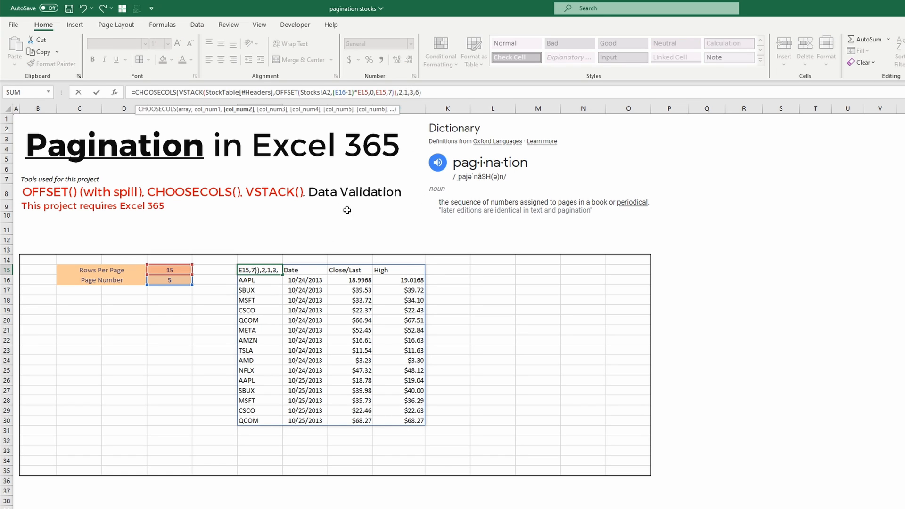
{"action": "mouse_move", "coordinate": [413, 280]}
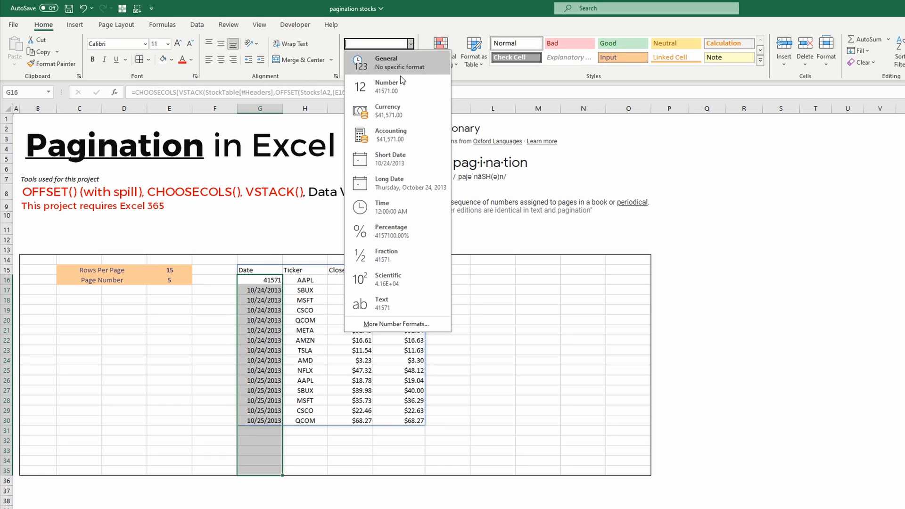
{"action": "mouse_move", "coordinate": [393, 184]}
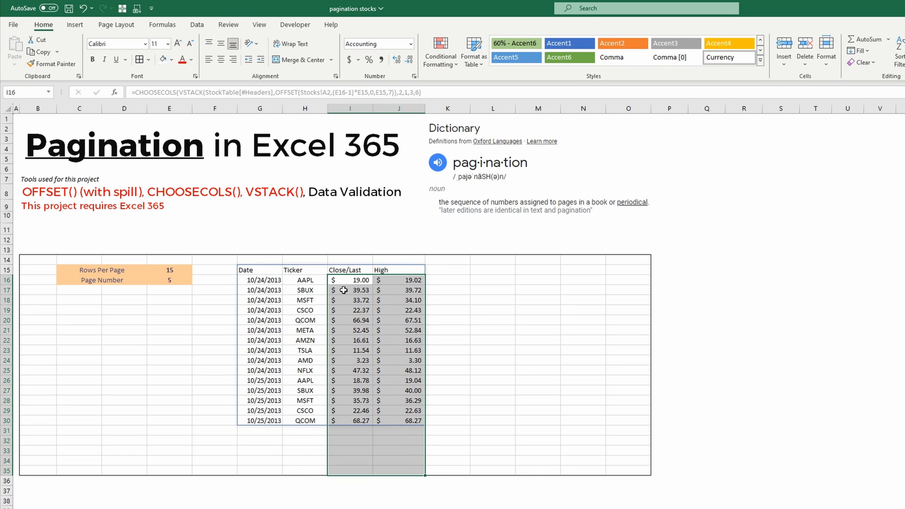
Format dates as Short Date and prices as Accounting, showing page 2
{"action": "type", "text": "2"}
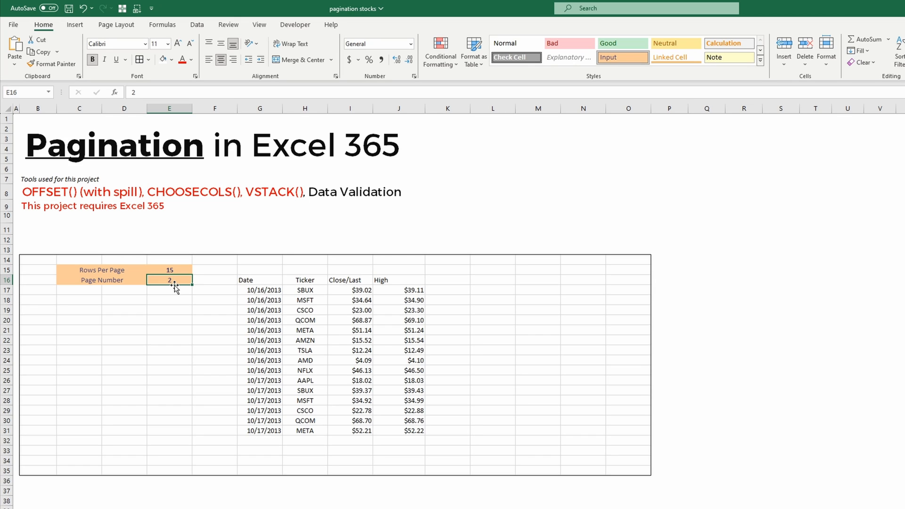
Enter 99999 as a test page number and compute COUNTA(Stocks!A:A)/E15 in E17
{"action": "type", "text": "99999"}
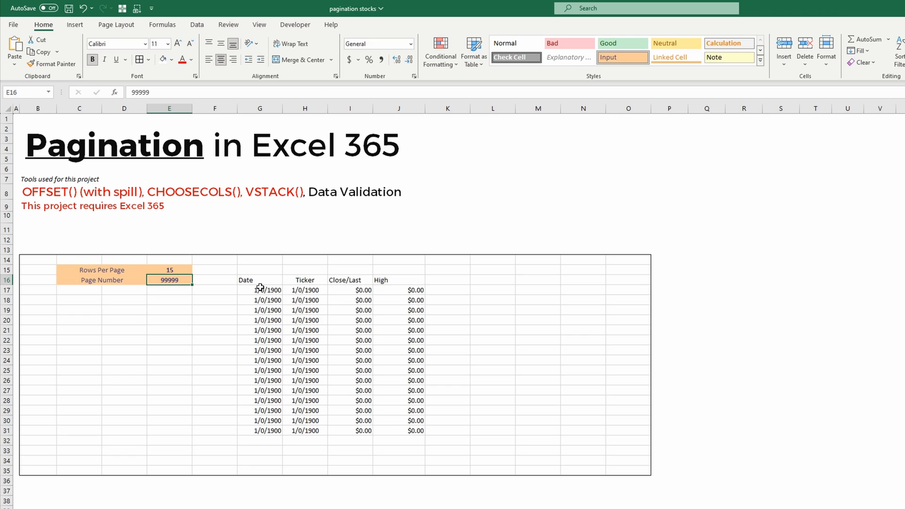
{"action": "mouse_move", "coordinate": [375, 397]}
{"action": "type", "text": "="}
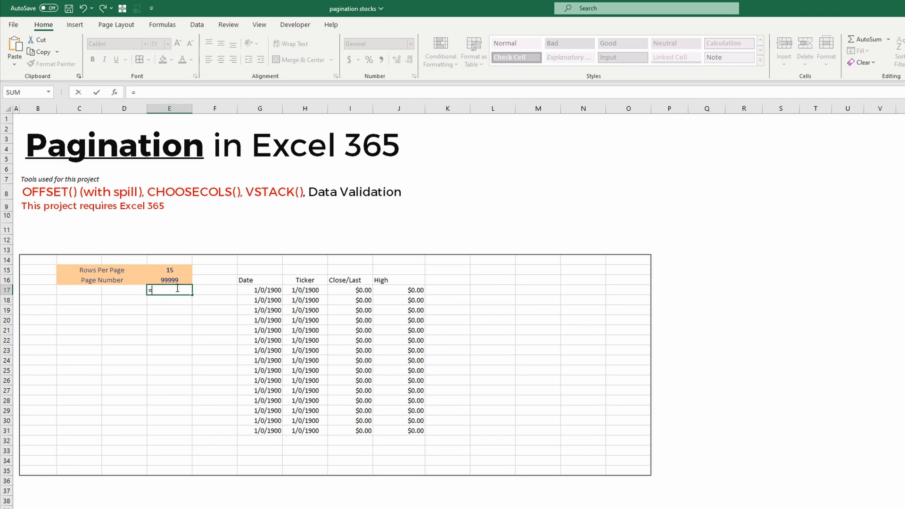
{"action": "type", "text": "counta("}
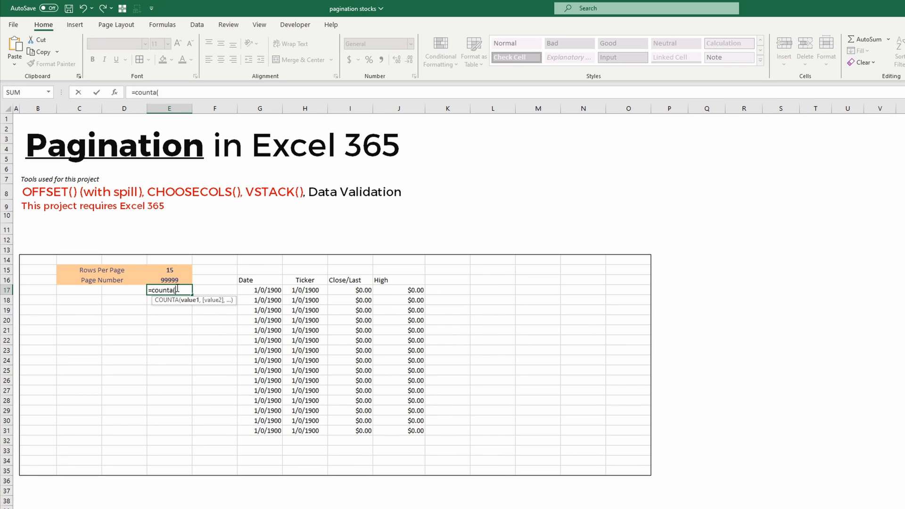
{"action": "type", "text": "stocks"}
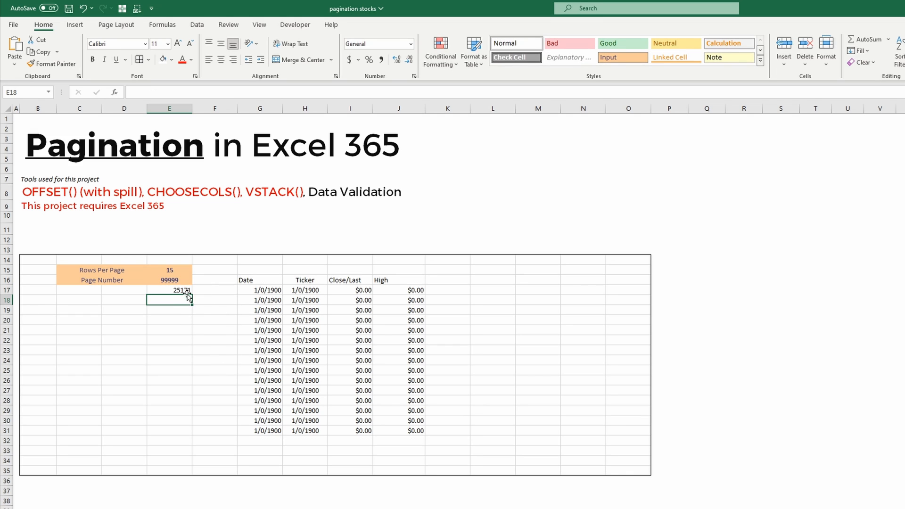
{"action": "left_click", "coordinate": [169, 290]}
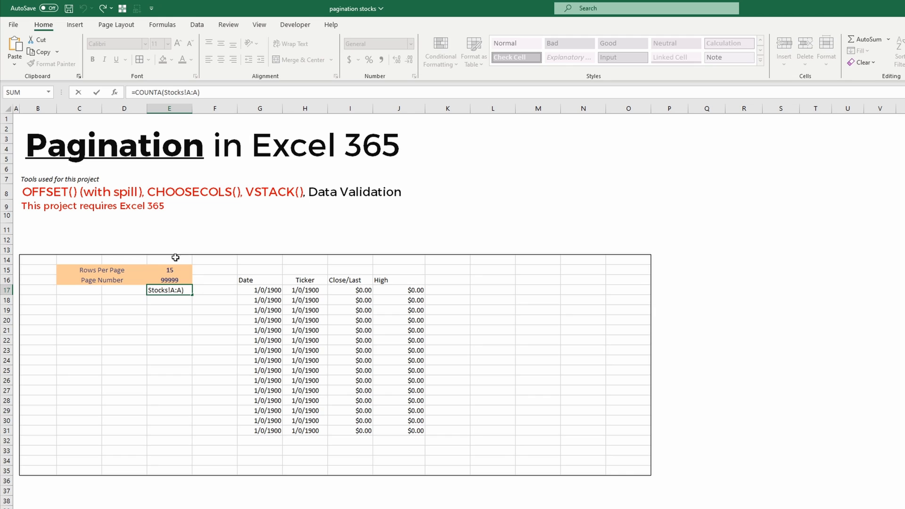
{"action": "type", "text": "/"}
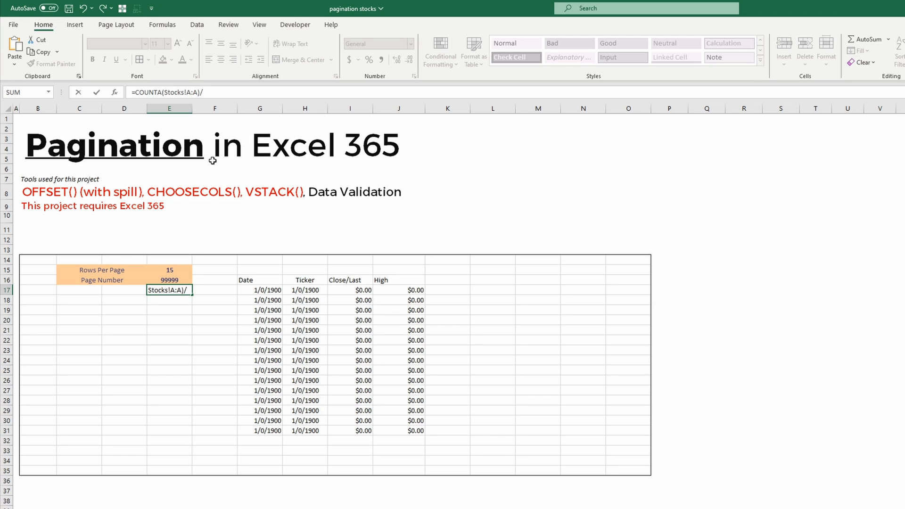
{"action": "left_click", "coordinate": [169, 270]}
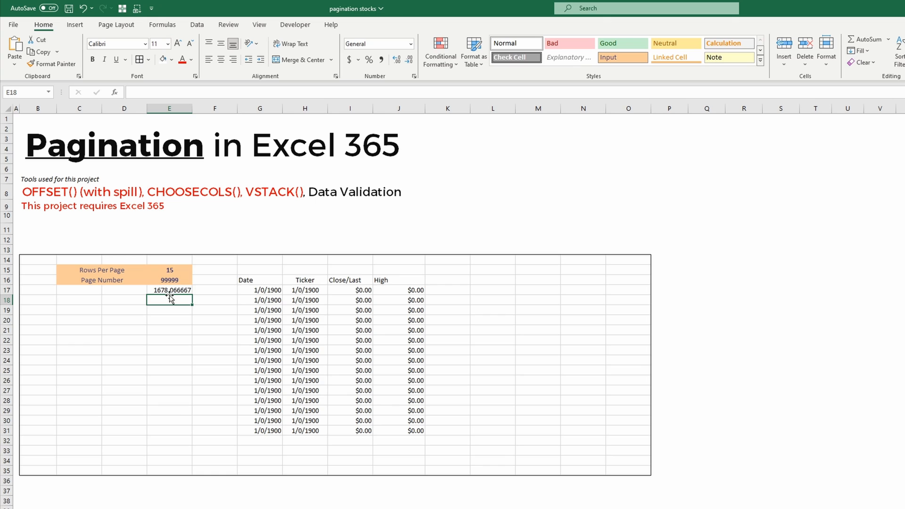
{"action": "mouse_move", "coordinate": [205, 300]}
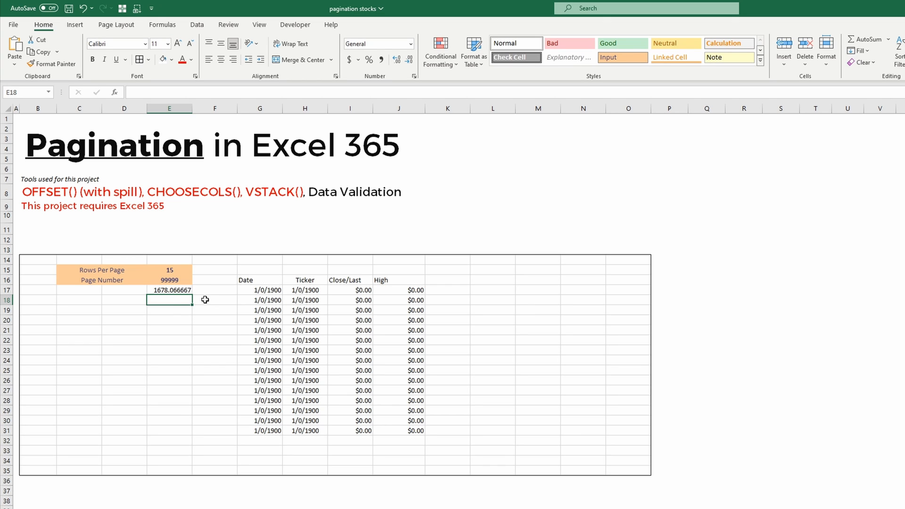
{"action": "left_click", "coordinate": [169, 290]}
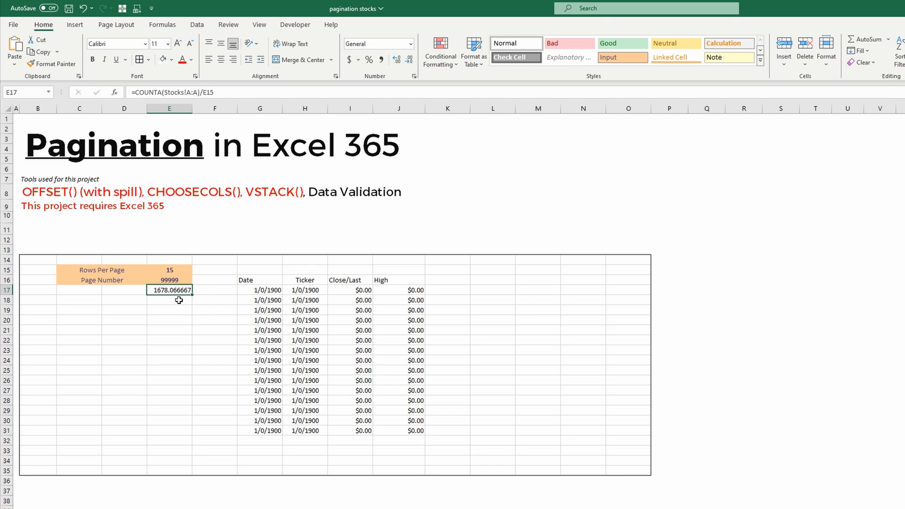
{"action": "mouse_move", "coordinate": [169, 298]}
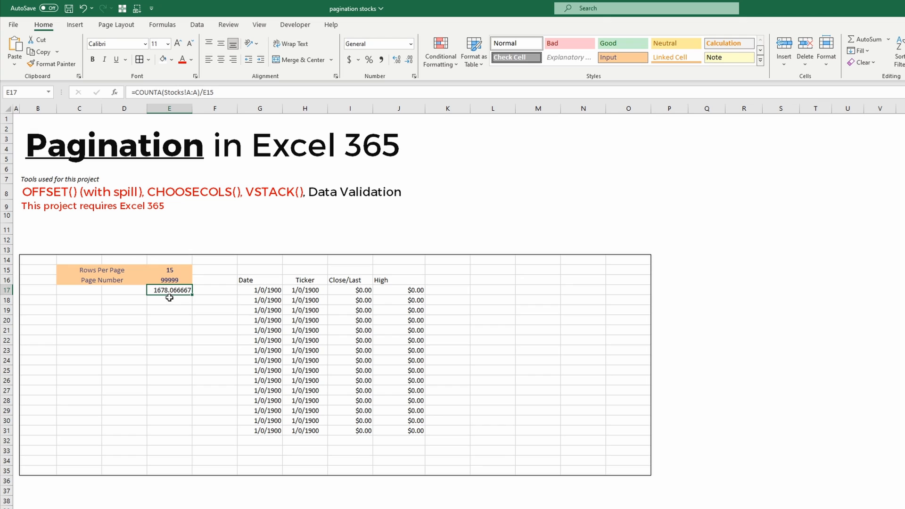
{"action": "mouse_move", "coordinate": [178, 303]}
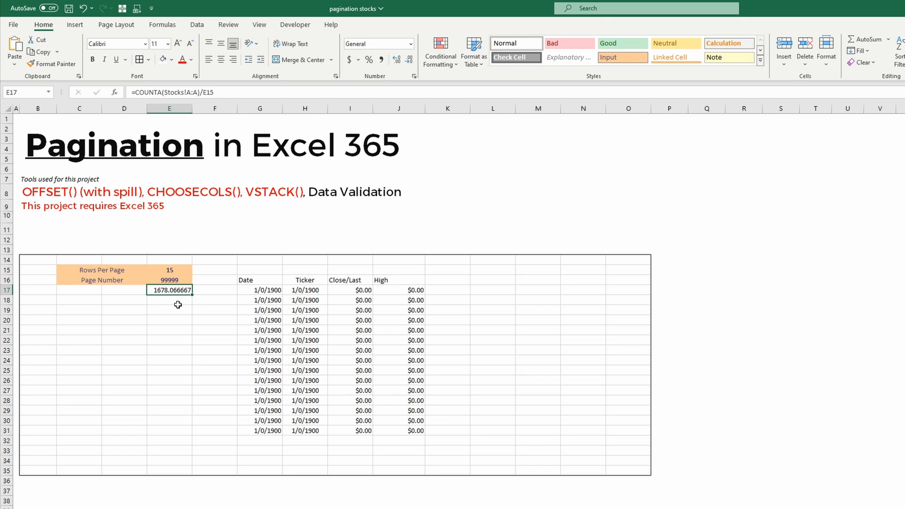
{"action": "mouse_move", "coordinate": [186, 299]}
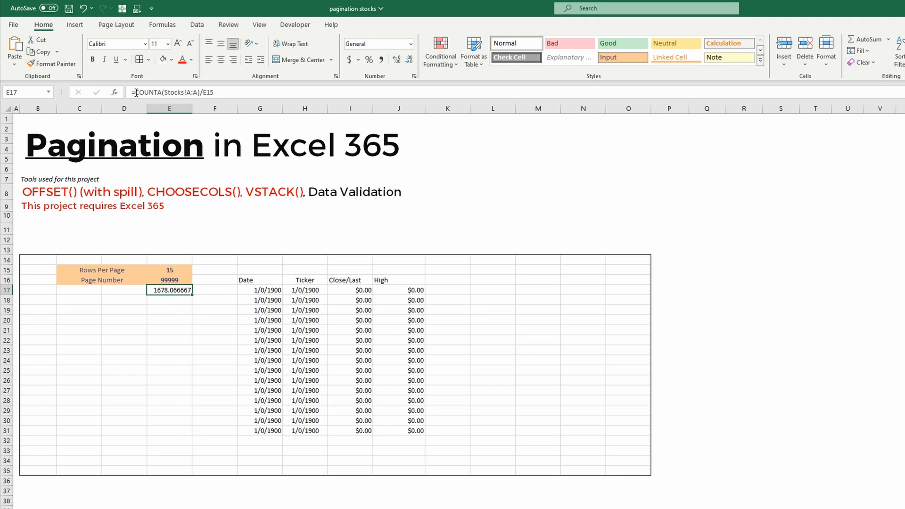
Wrap the page count in ROUNDUP to 0 decimals, giving 1679 pages
{"action": "type", "text": "roundup("}
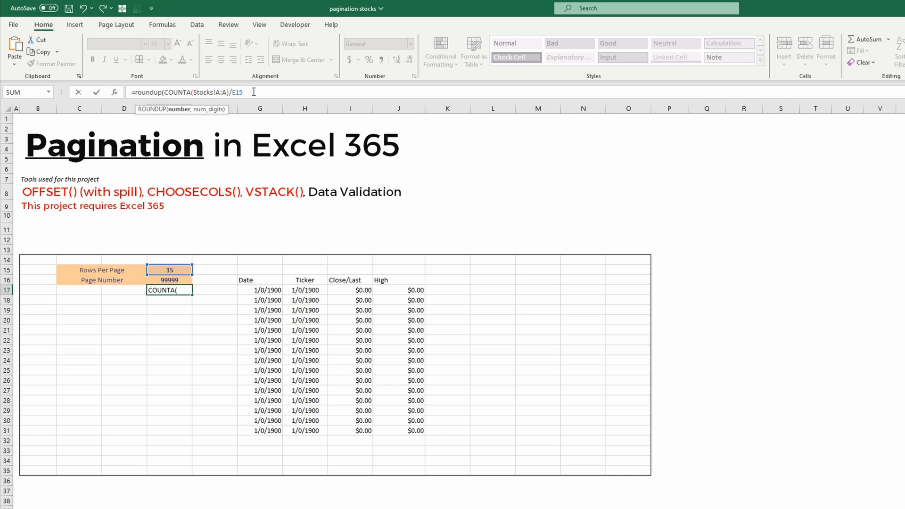
{"action": "type", "text": "E15,"}
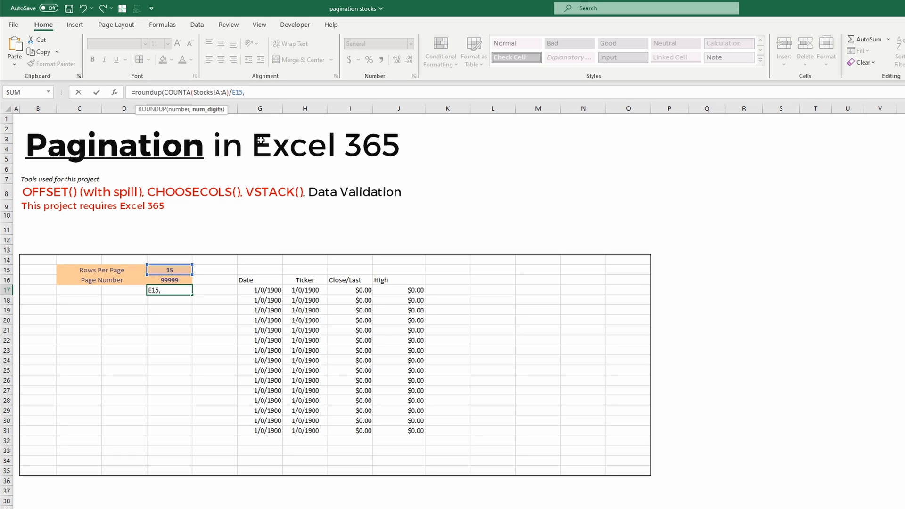
{"action": "type", "text": "0)"}
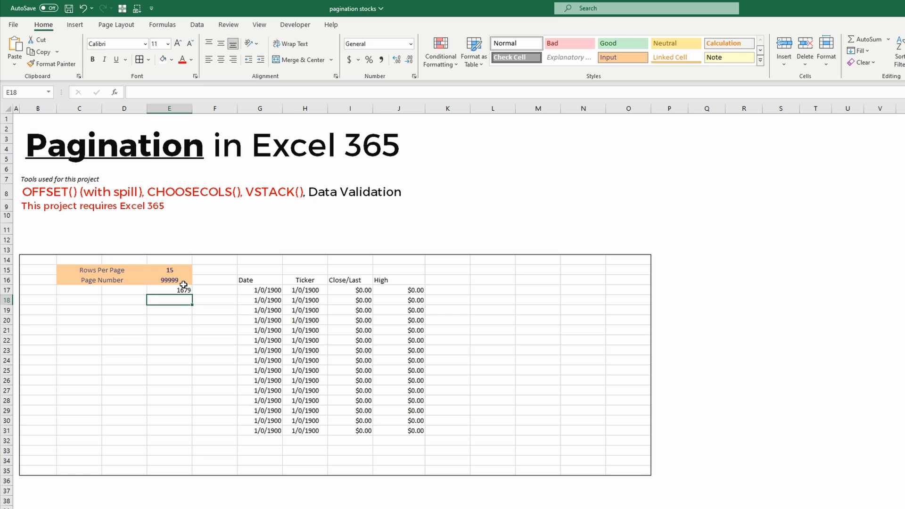
{"action": "left_click", "coordinate": [169, 290]}
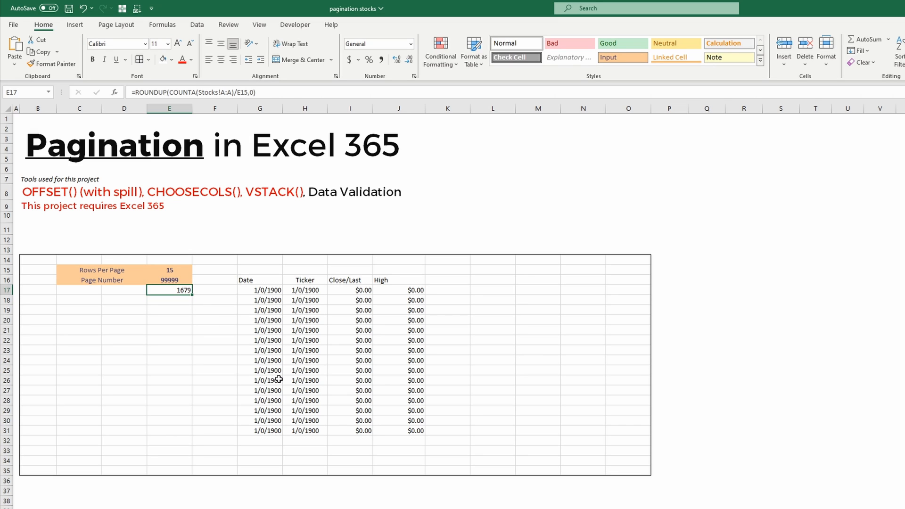
{"action": "mouse_move", "coordinate": [224, 308]}
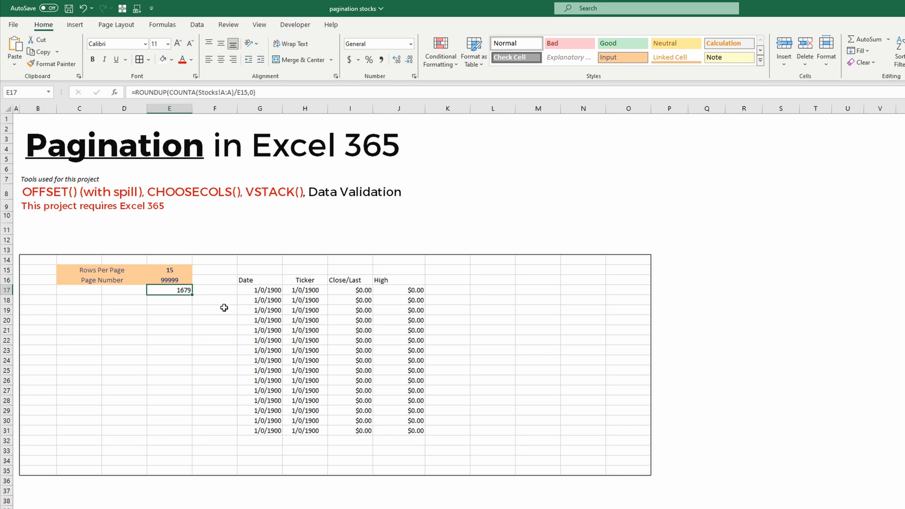
{"action": "left_click", "coordinate": [169, 280]}
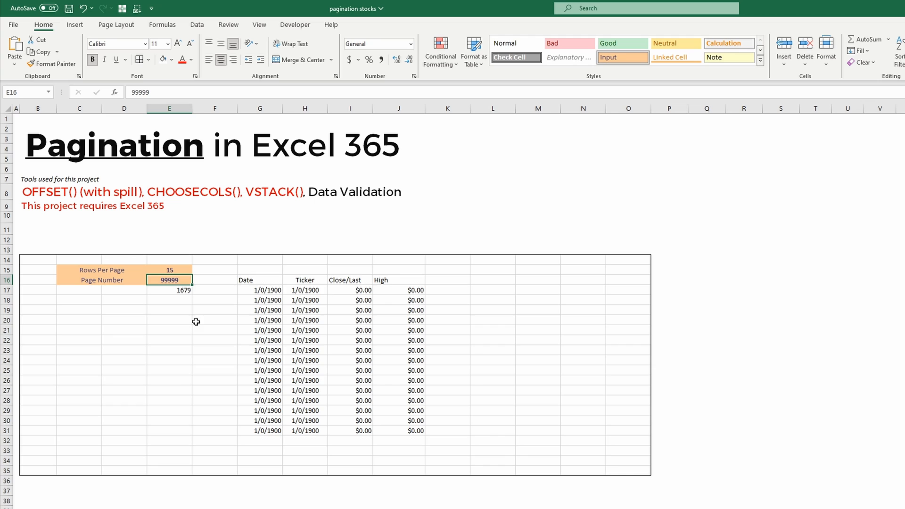
Add data validation to E16: whole number between 1 and =E17
{"action": "left_click", "coordinate": [198, 24]}
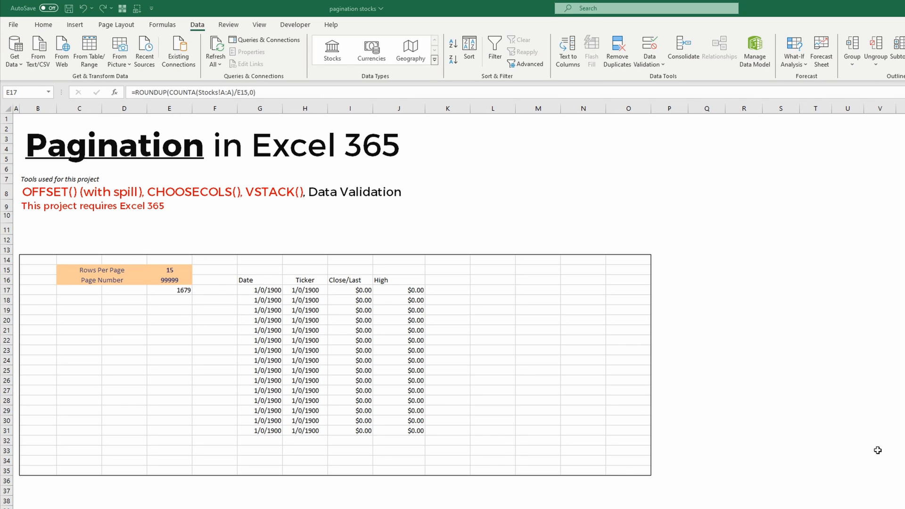
{"action": "left_click", "coordinate": [169, 290]}
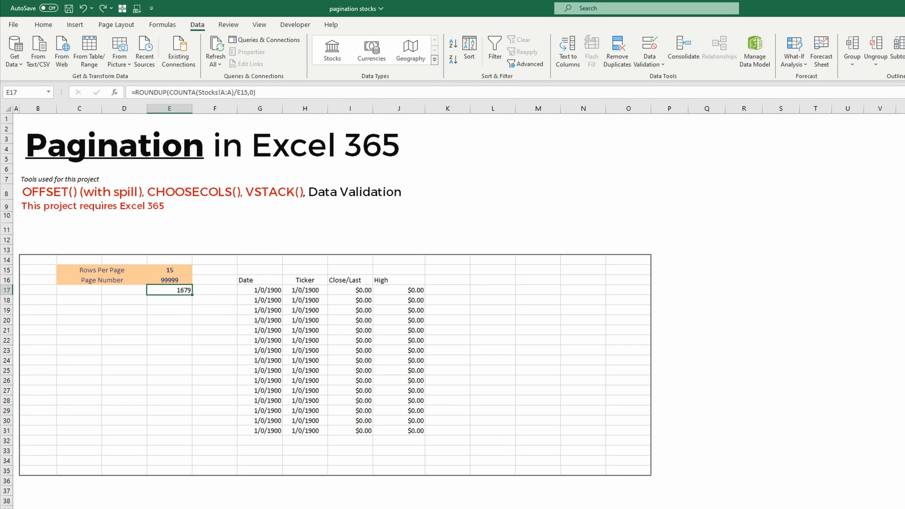
{"action": "left_click", "coordinate": [170, 280]}
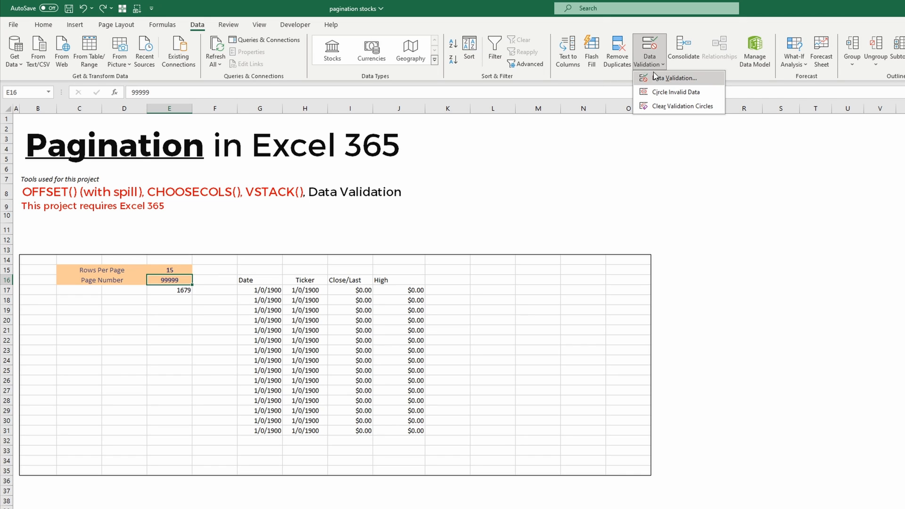
{"action": "mouse_move", "coordinate": [673, 78]}
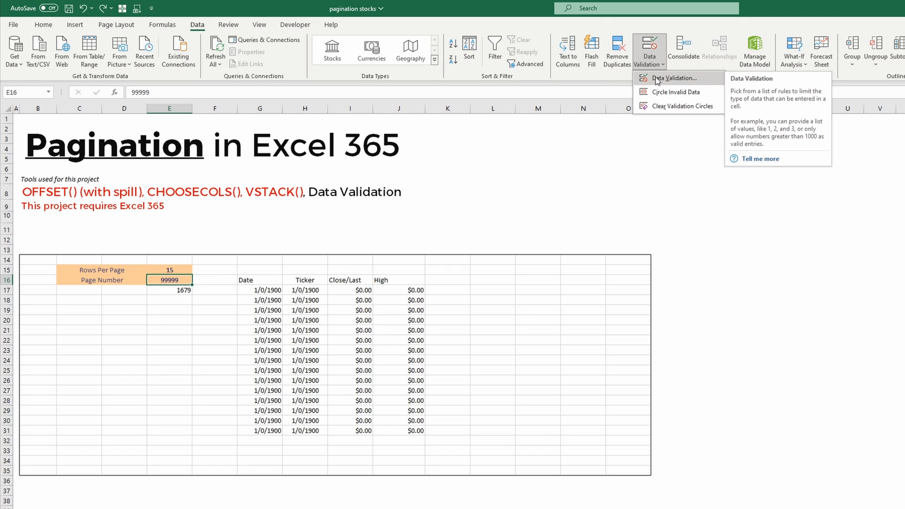
{"action": "mouse_move", "coordinate": [656, 81]}
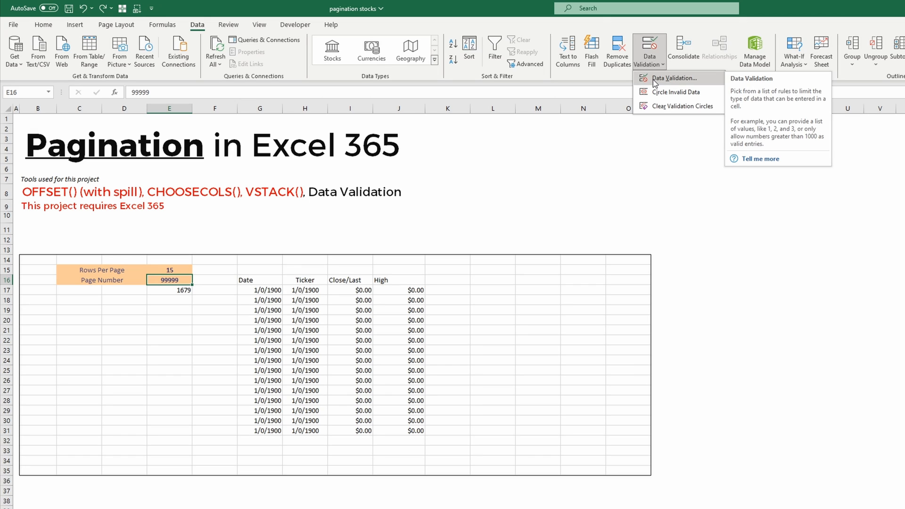
{"action": "left_click", "coordinate": [671, 78]}
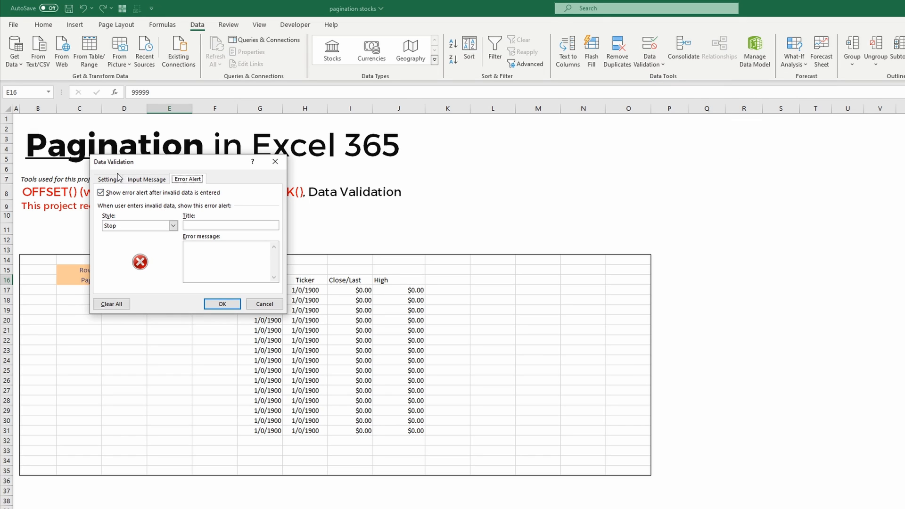
{"action": "left_click", "coordinate": [108, 179]}
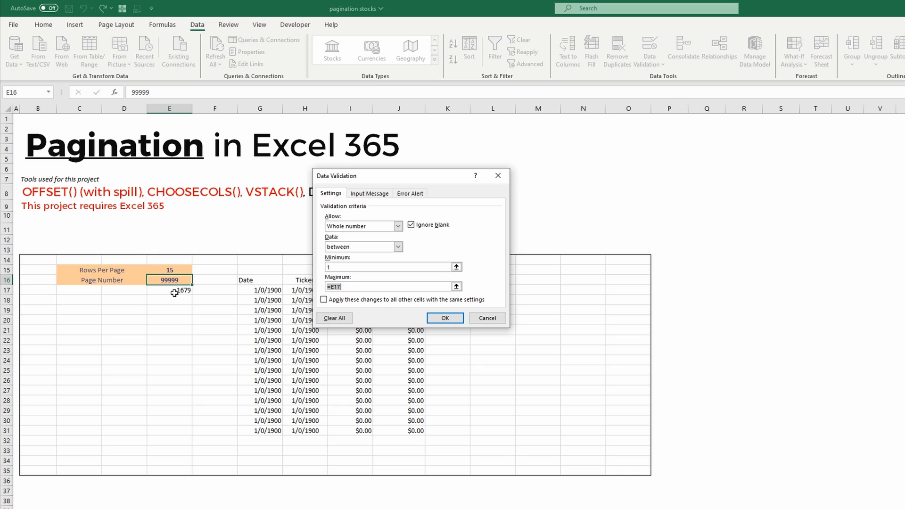
{"action": "mouse_move", "coordinate": [176, 290]}
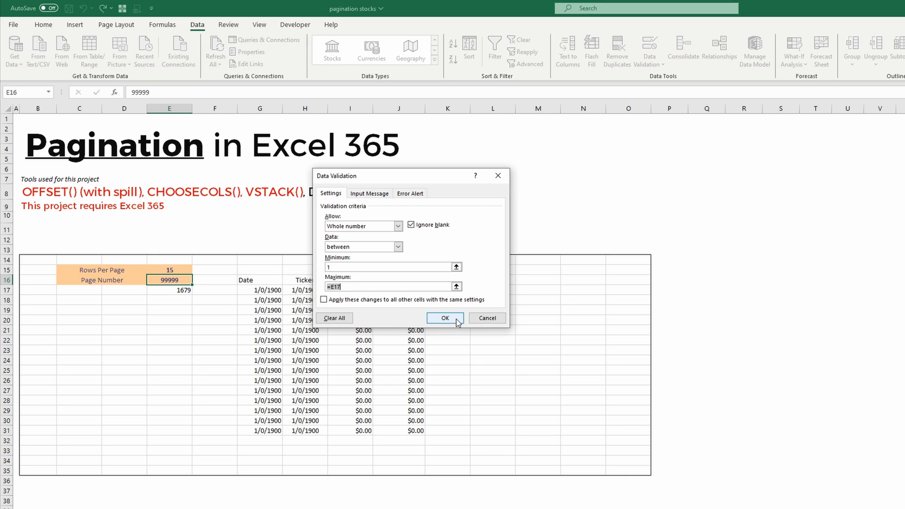
{"action": "left_click", "coordinate": [444, 318]}
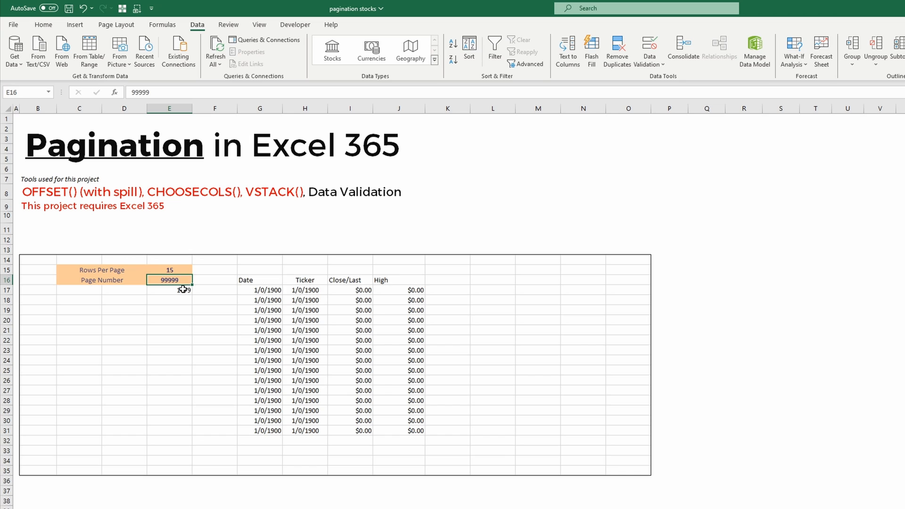
Add a validation error alert titled 'Attention' saying 'Please limit page number to maximum'
{"action": "left_click", "coordinate": [649, 64]}
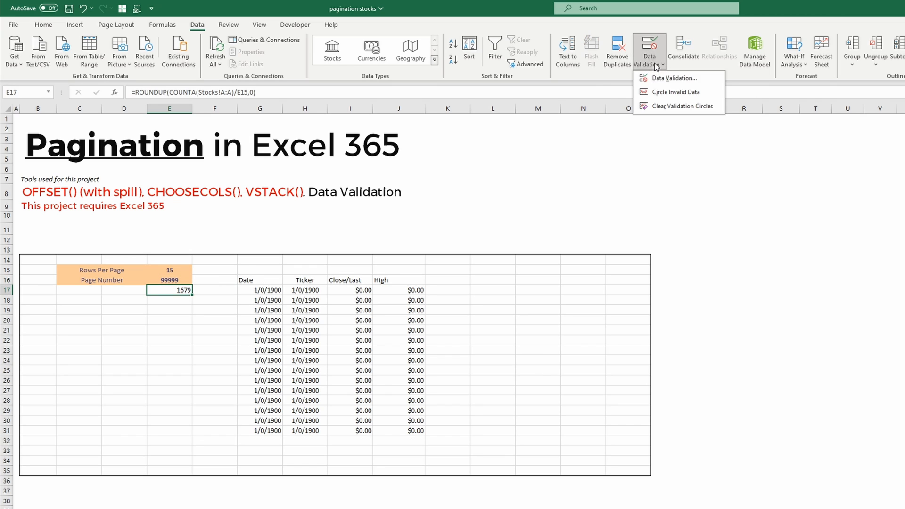
{"action": "left_click", "coordinate": [672, 78]}
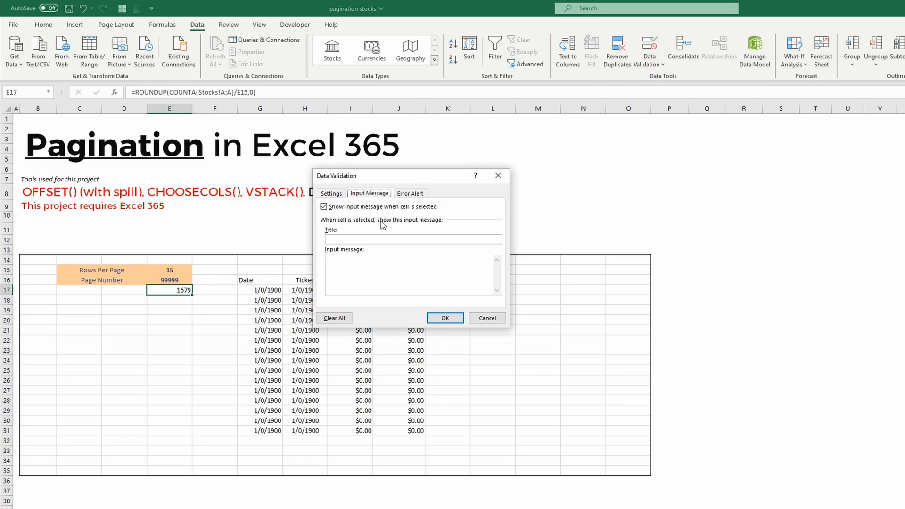
{"action": "left_click", "coordinate": [410, 193]}
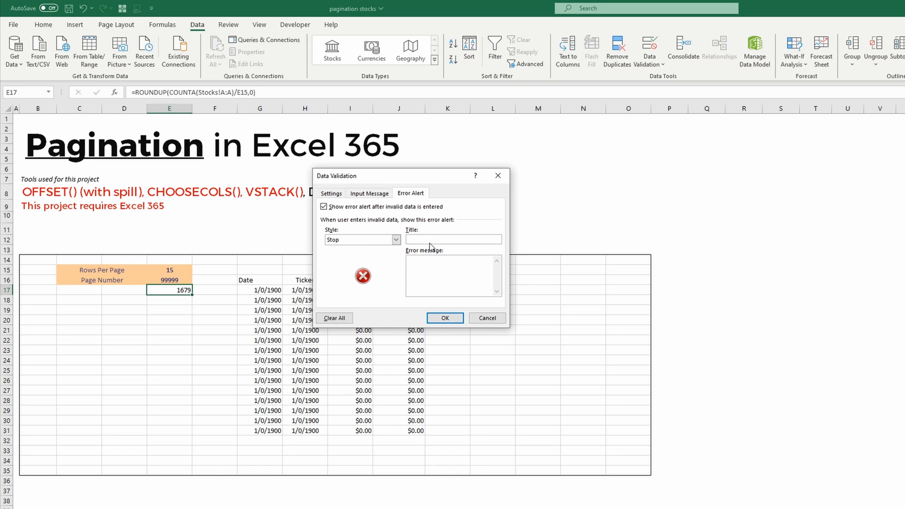
{"action": "type", "text": "A"}
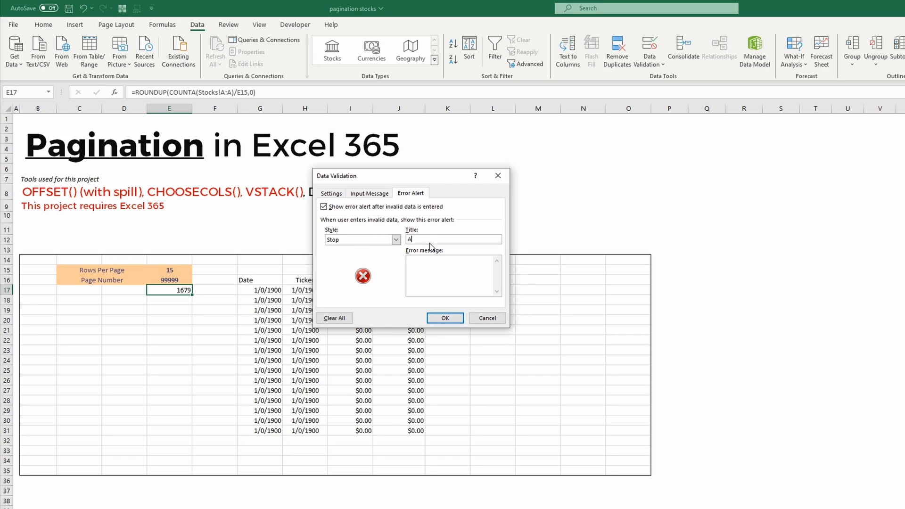
{"action": "type", "text": "ttention"}
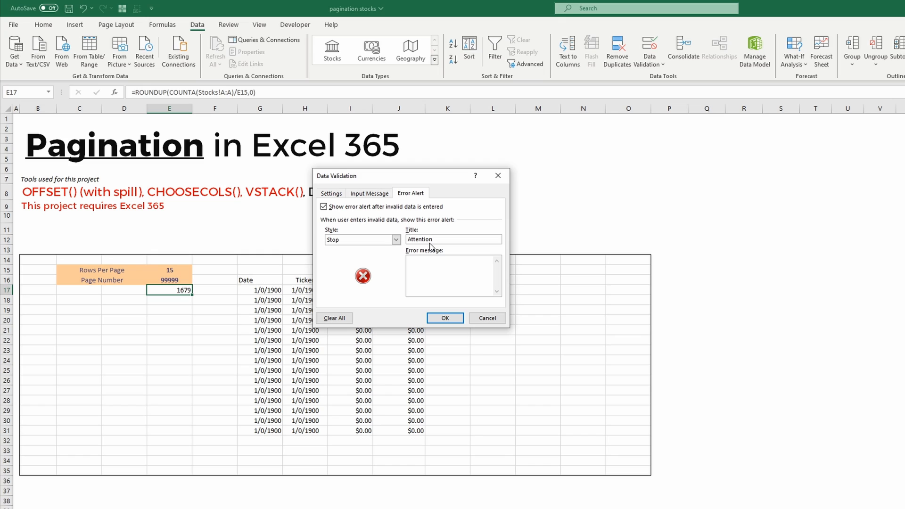
{"action": "type", "text": "Please se"}
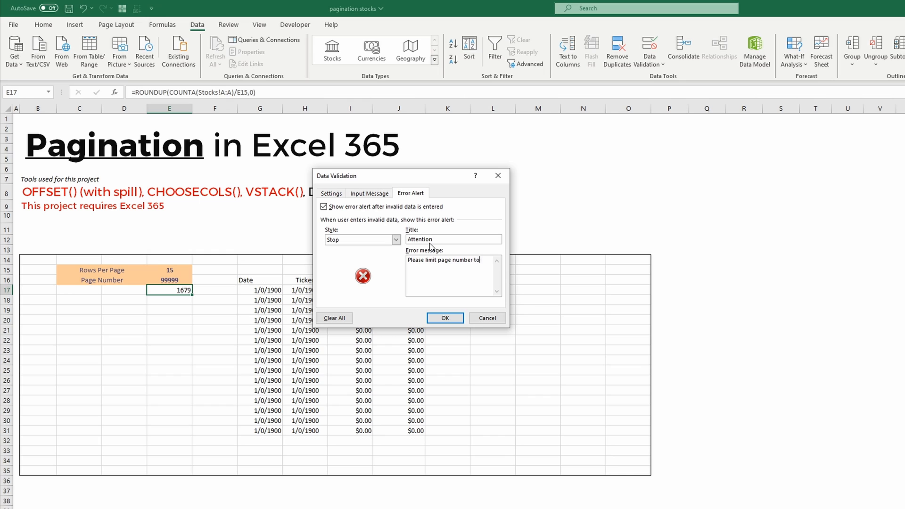
{"action": "type", "text": "maximum"}
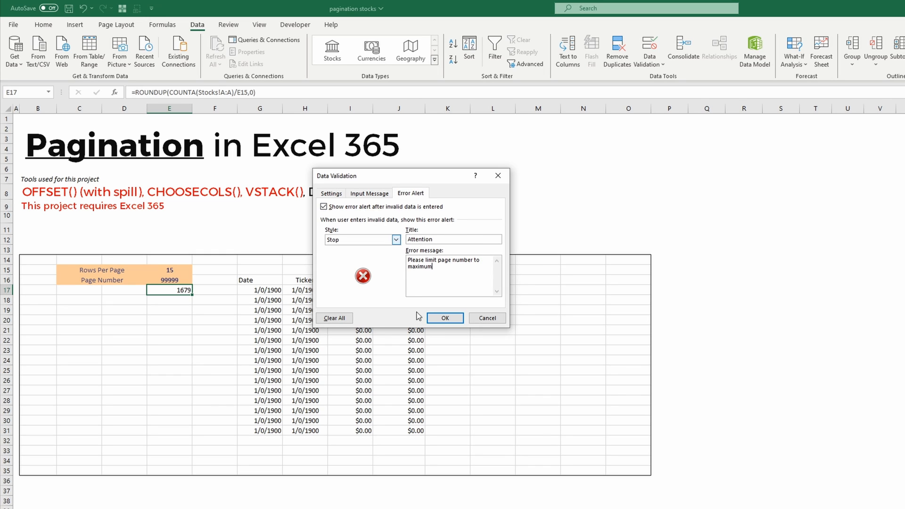
{"action": "left_click", "coordinate": [445, 318]}
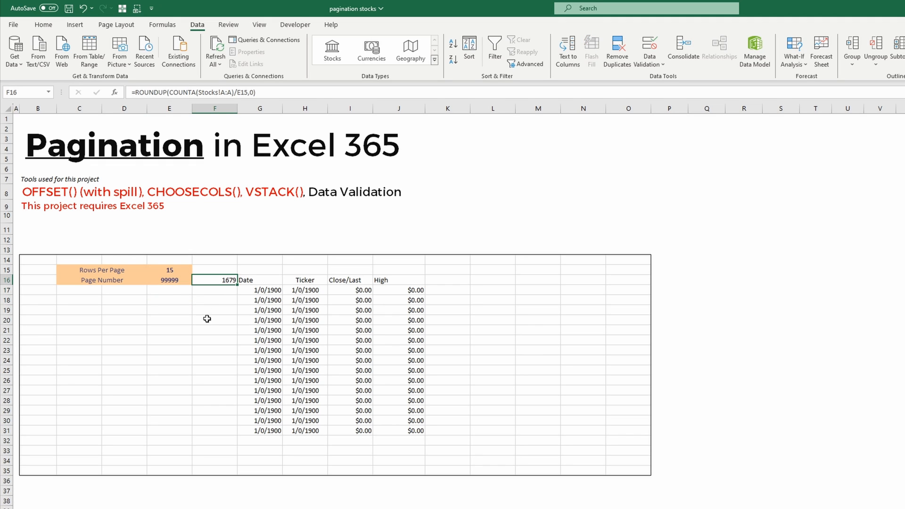
Give F16 the custom format "/ "0 to show '/ 1679', and delete the F18 test value
{"action": "left_click", "coordinate": [43, 24]}
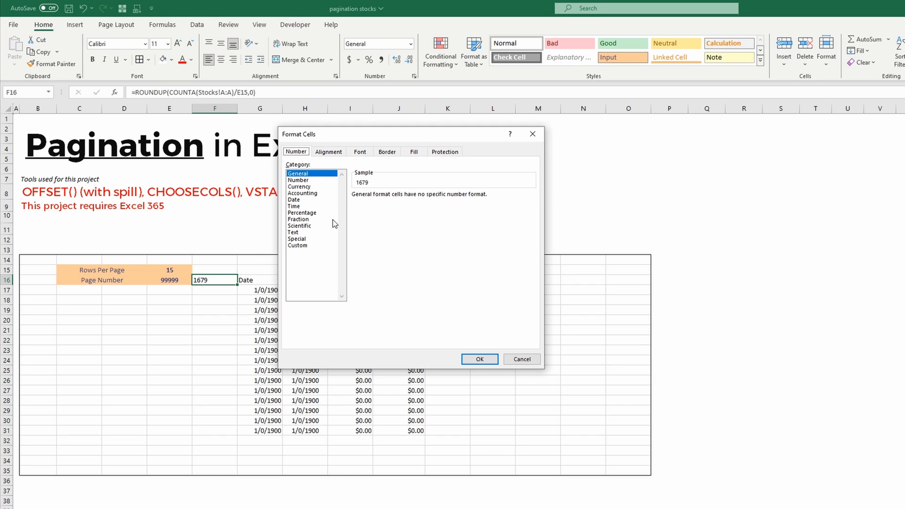
{"action": "left_click", "coordinate": [298, 245]}
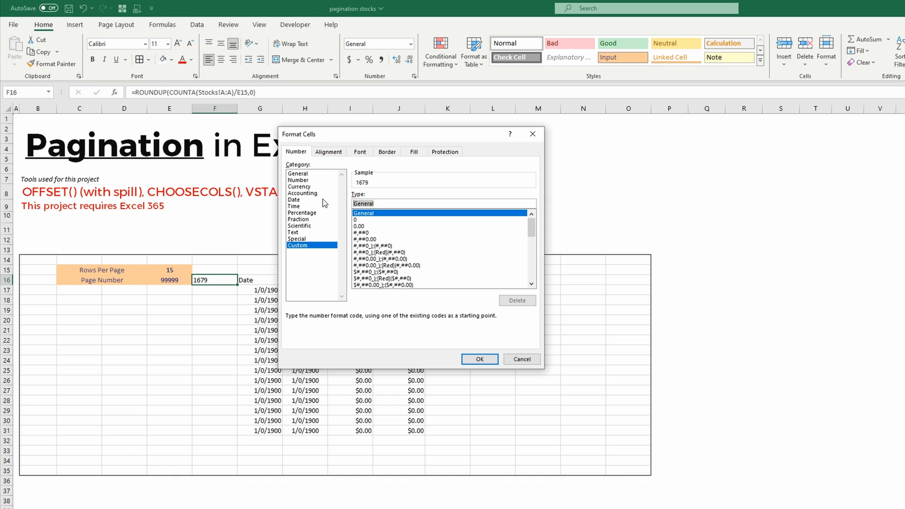
{"action": "type", "text": "1"}
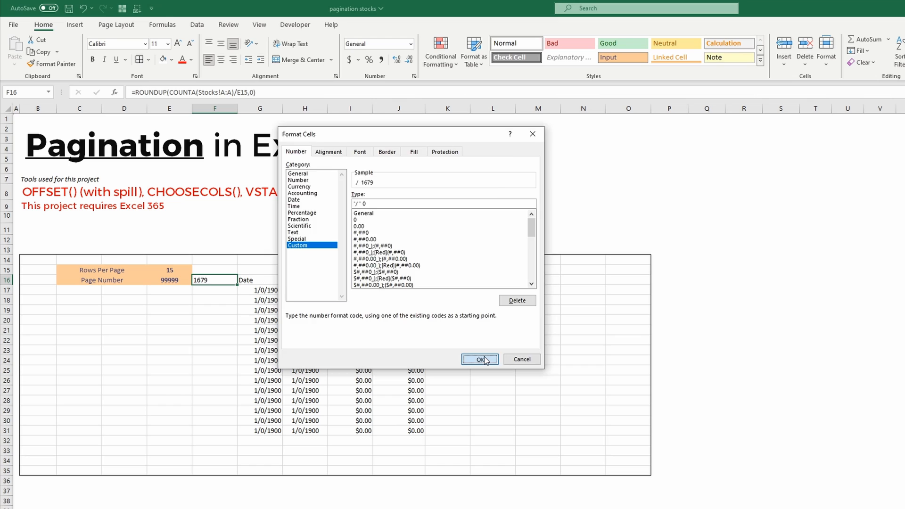
{"action": "left_click", "coordinate": [479, 359]}
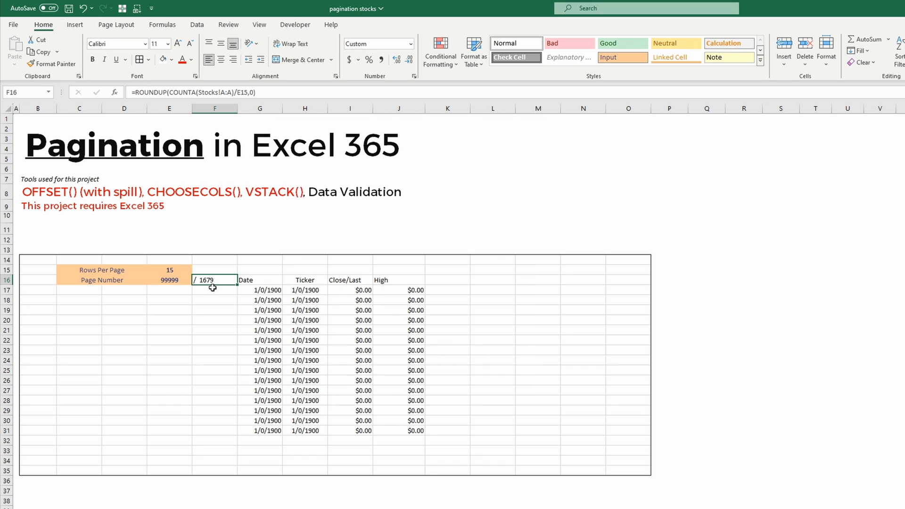
{"action": "mouse_move", "coordinate": [194, 289]}
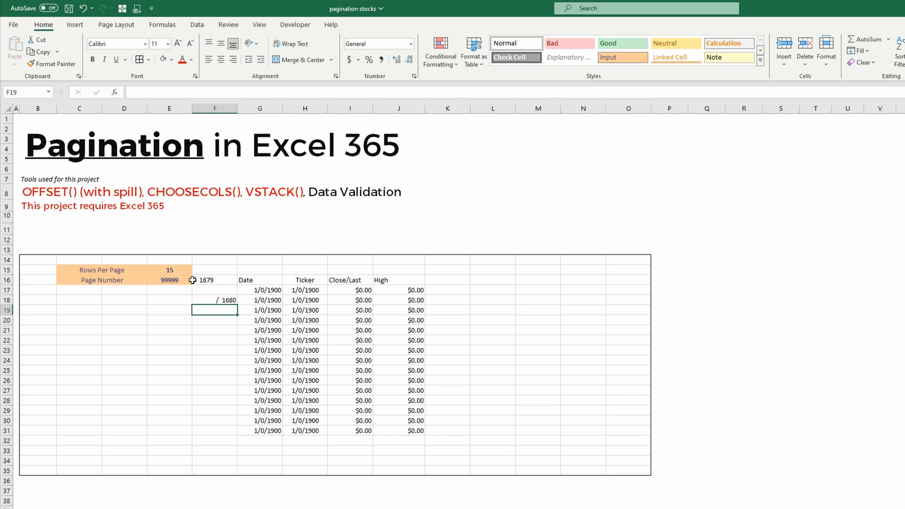
{"action": "mouse_move", "coordinate": [226, 296]}
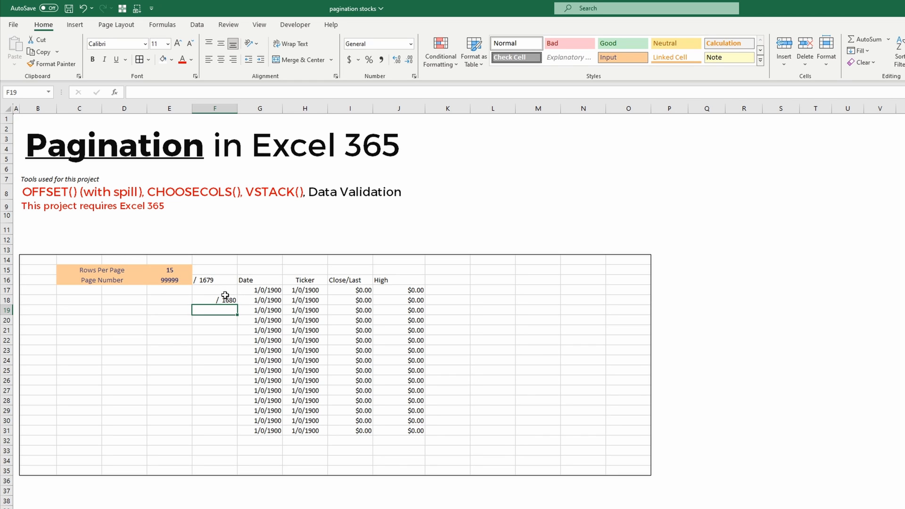
{"action": "left_click", "coordinate": [214, 299]}
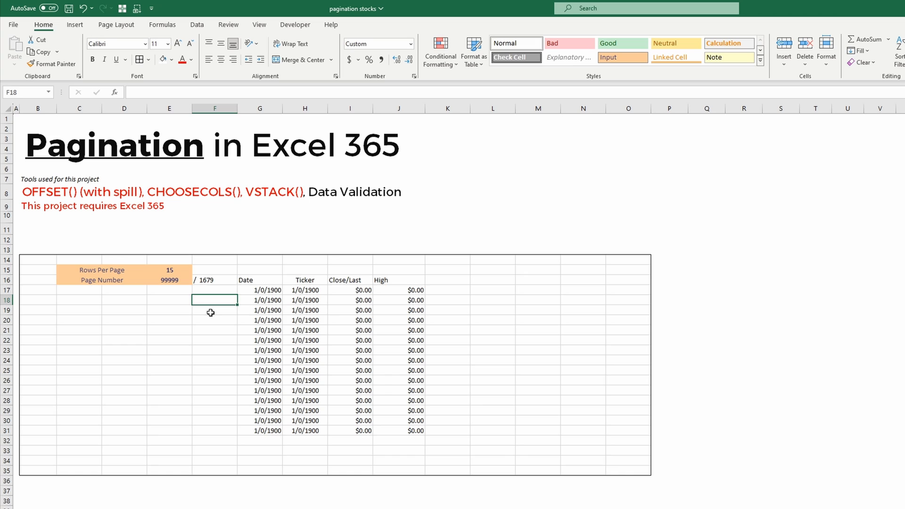
{"action": "left_click", "coordinate": [169, 280]}
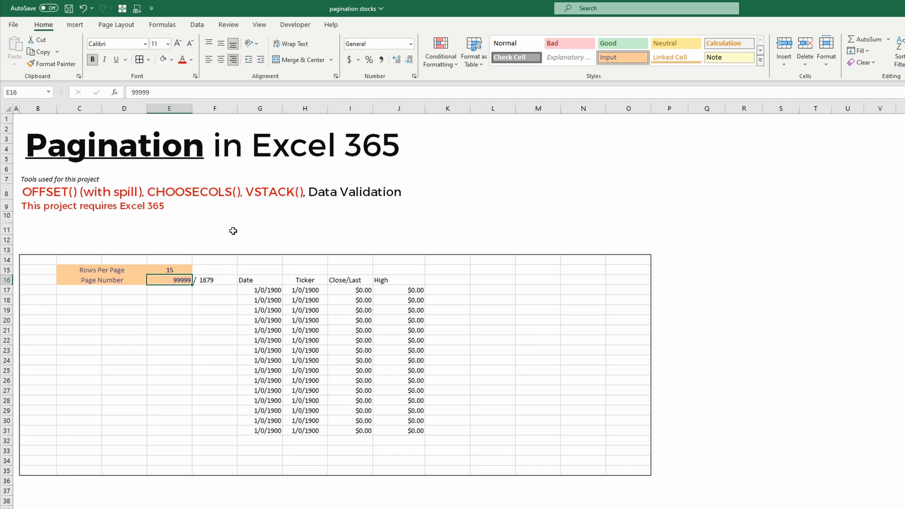
Set the page number to 1 and italicize the '/ 1679' count in F16
{"action": "left_click", "coordinate": [214, 280]}
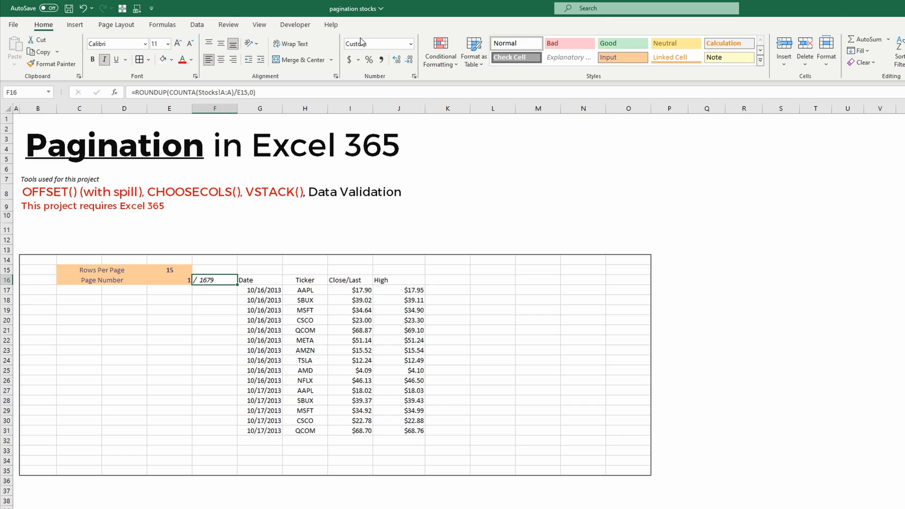
{"action": "mouse_move", "coordinate": [365, 118]}
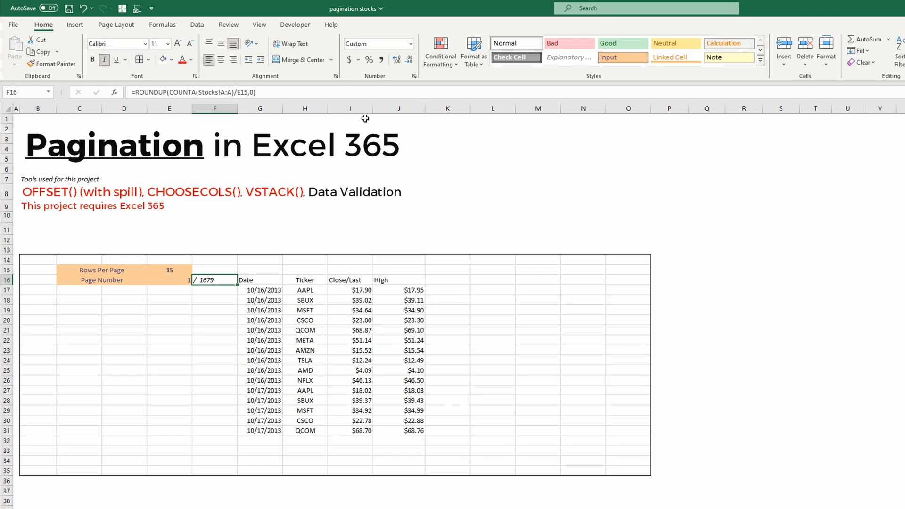
{"action": "left_click", "coordinate": [169, 280]}
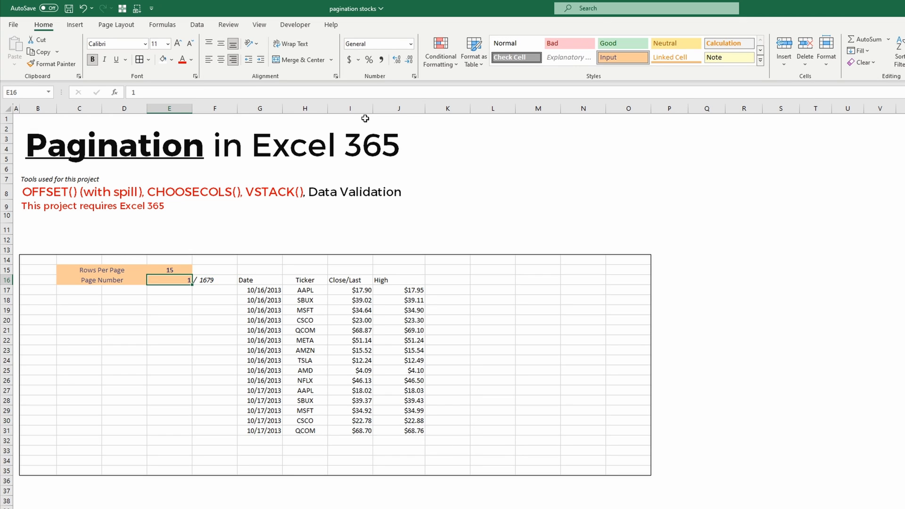